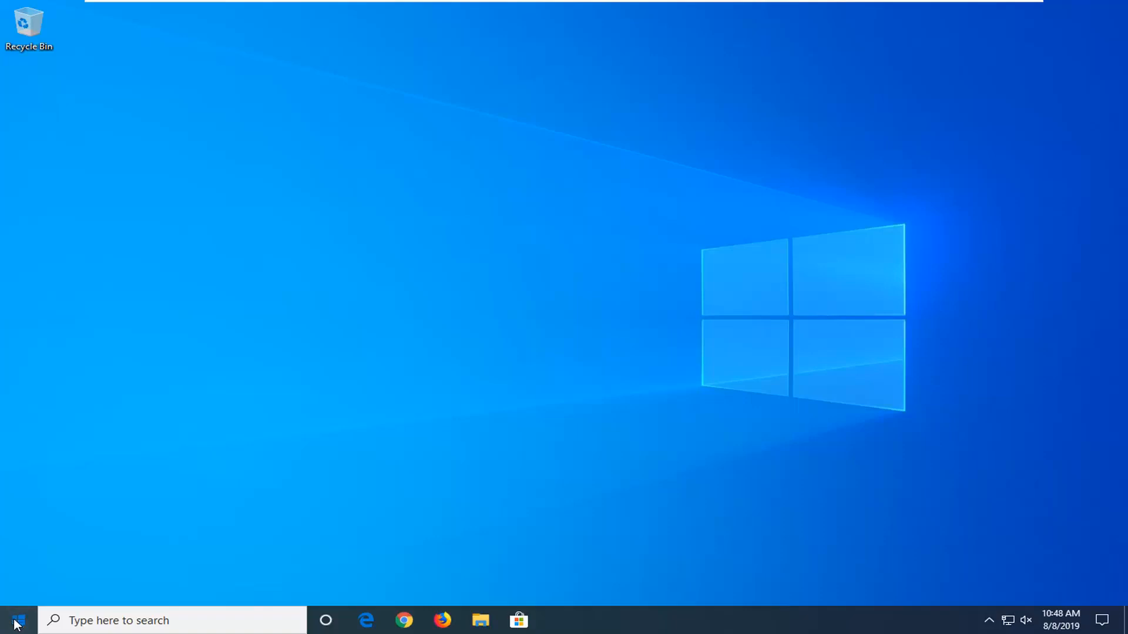
Launch Registry Editor via a 'regedit' search and approve the UAC prompt.
{"action": "type", "text": "r"}
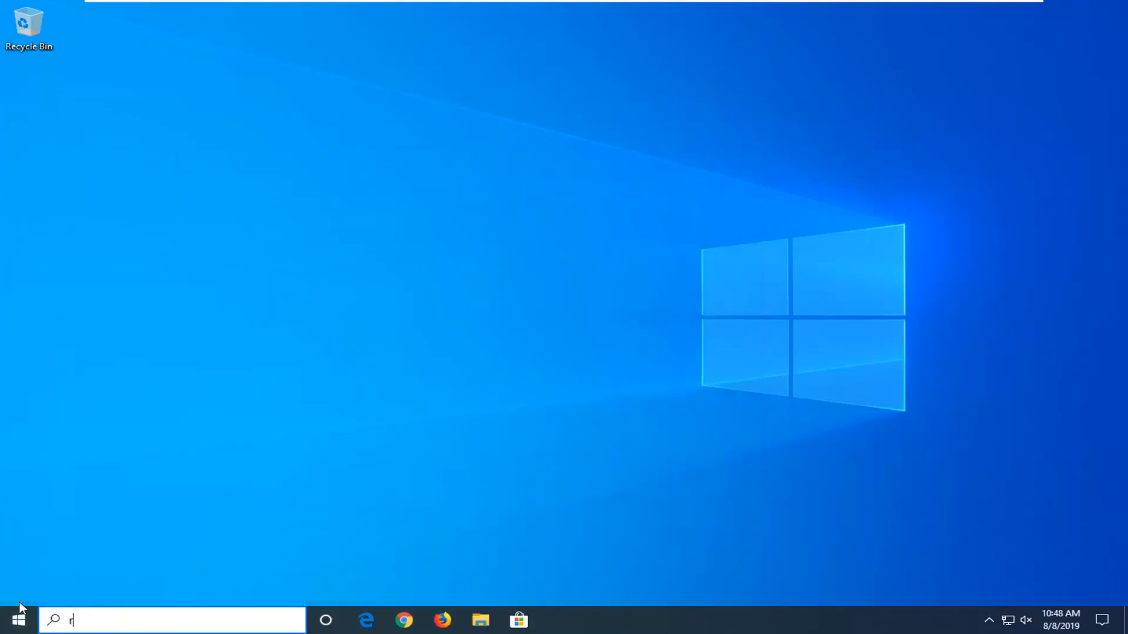
{"action": "type", "text": "egedit"}
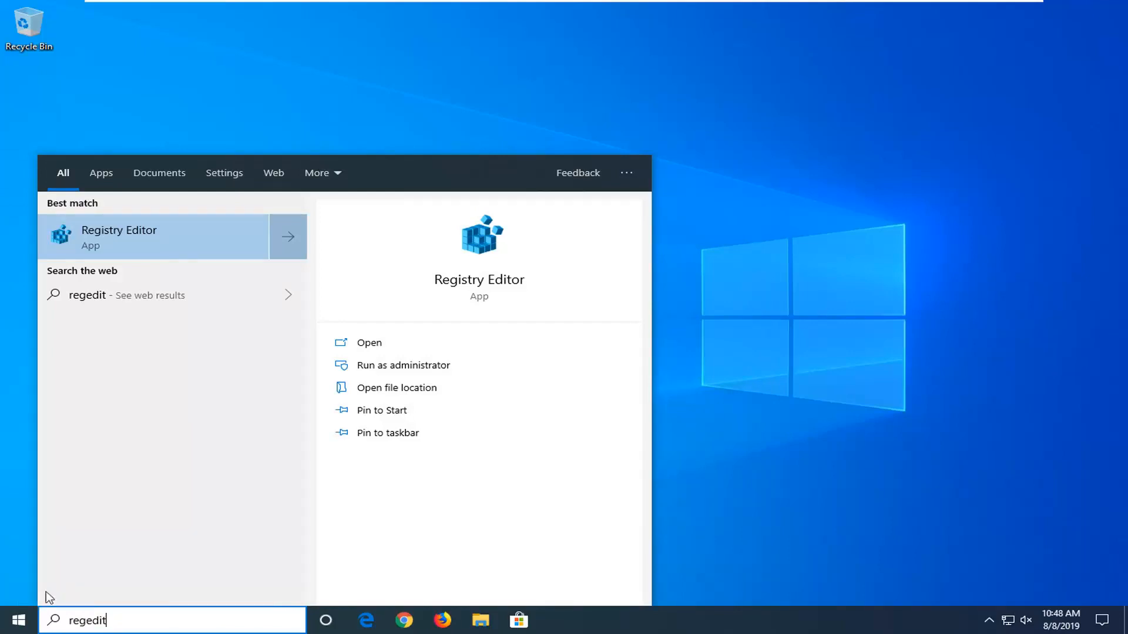
{"action": "mouse_move", "coordinate": [109, 240]}
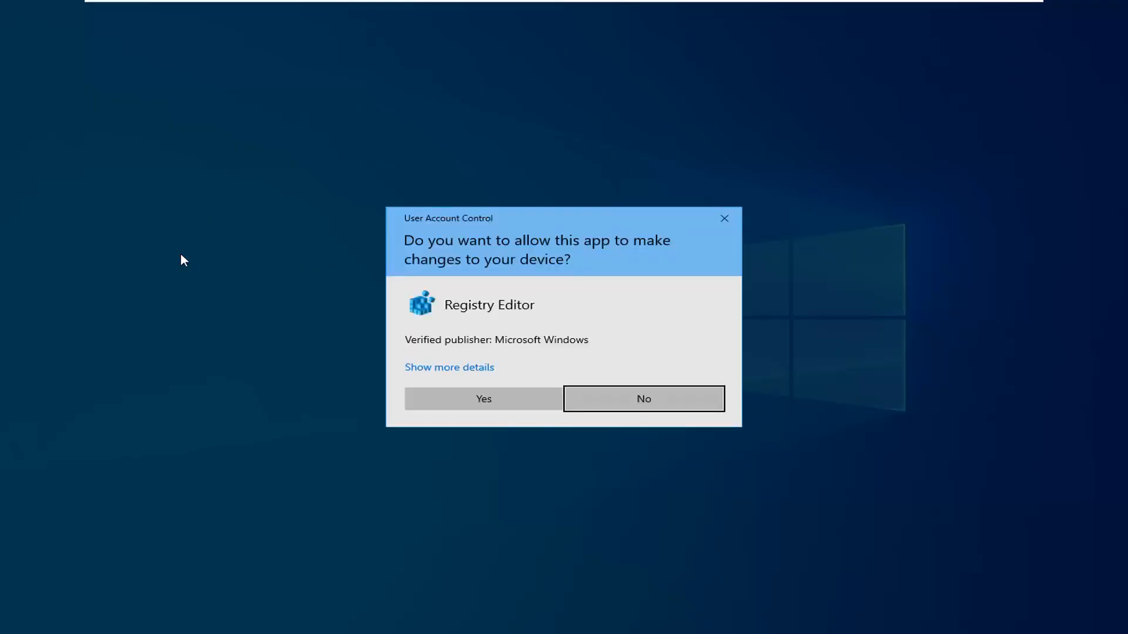
{"action": "mouse_move", "coordinate": [458, 297]}
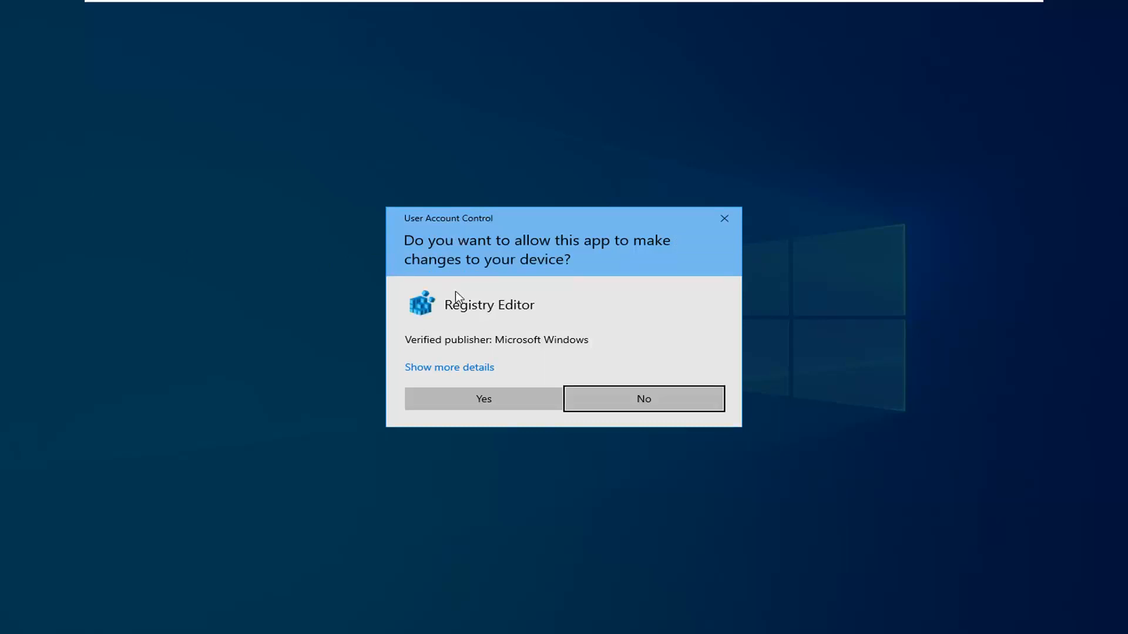
{"action": "left_click", "coordinate": [643, 398]}
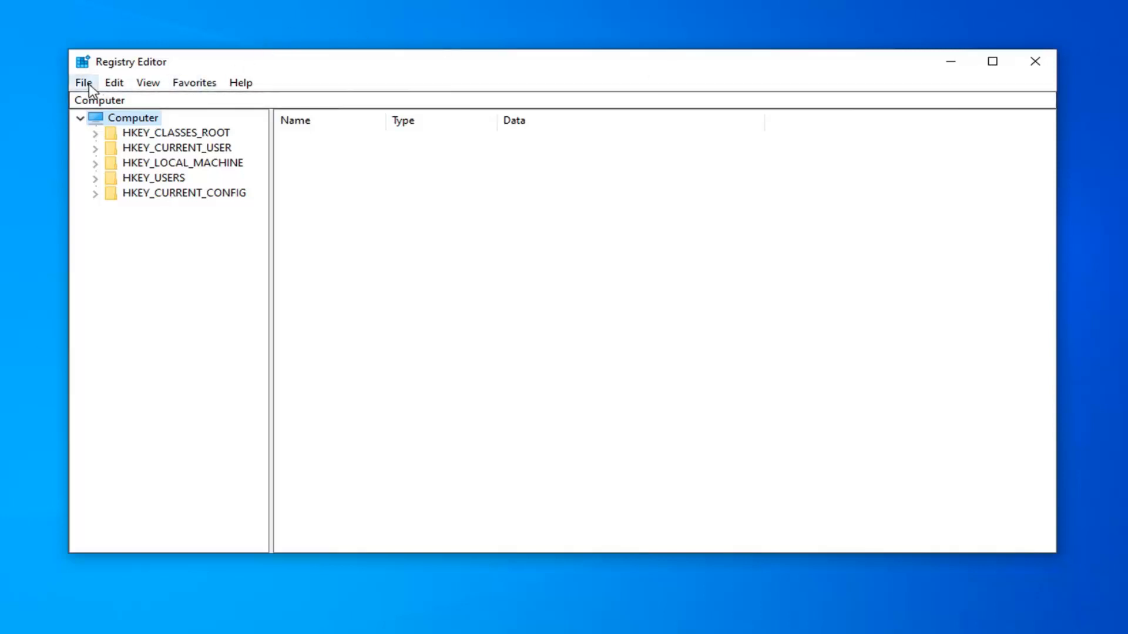
{"action": "left_click", "coordinate": [83, 83]}
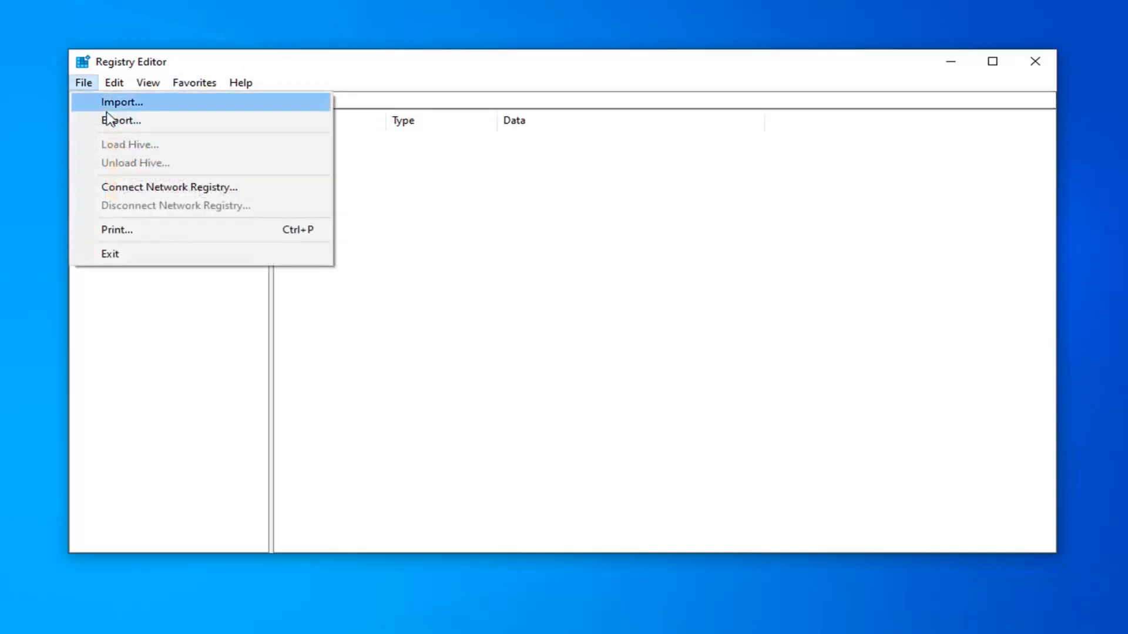
{"action": "left_click", "coordinate": [121, 120]}
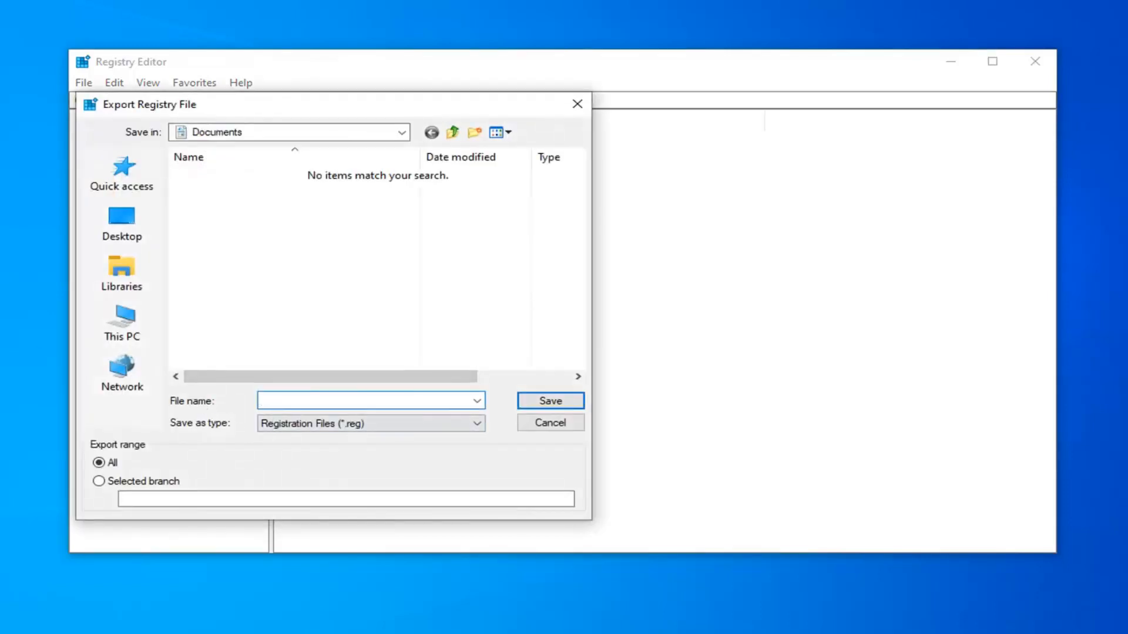
{"action": "left_click", "coordinate": [366, 401]}
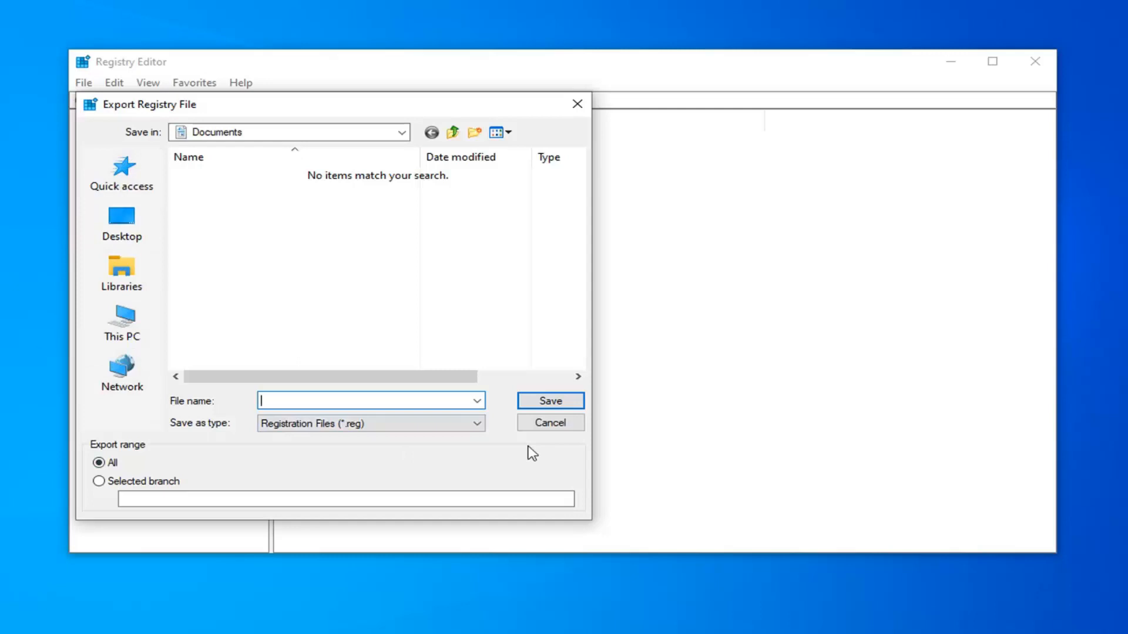
{"action": "left_click", "coordinate": [550, 423]}
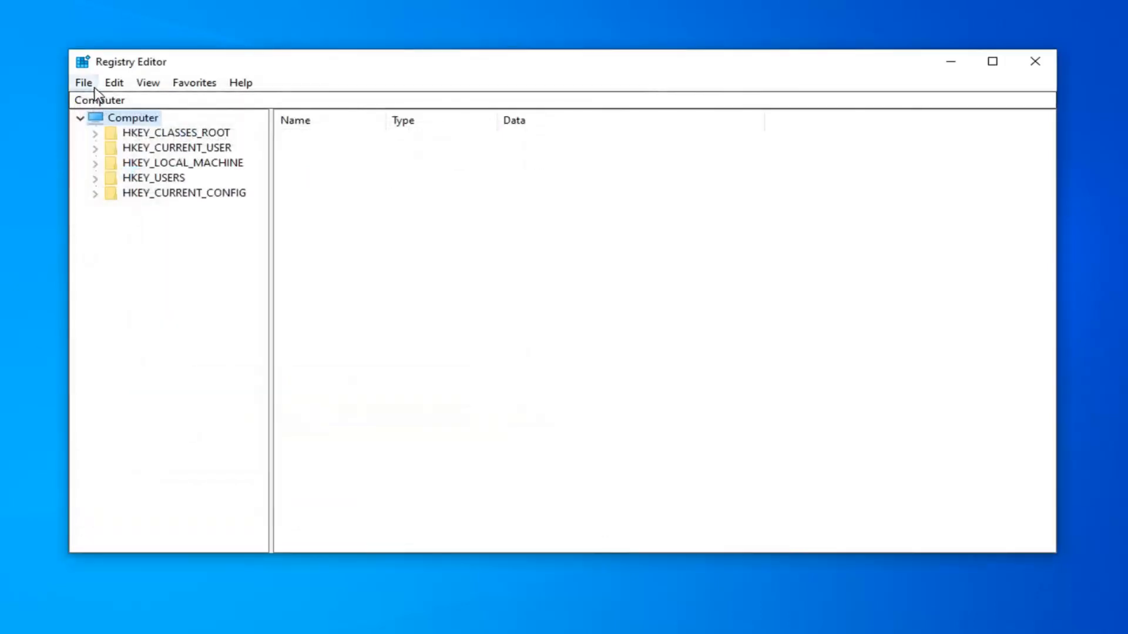
{"action": "left_click", "coordinate": [82, 82]}
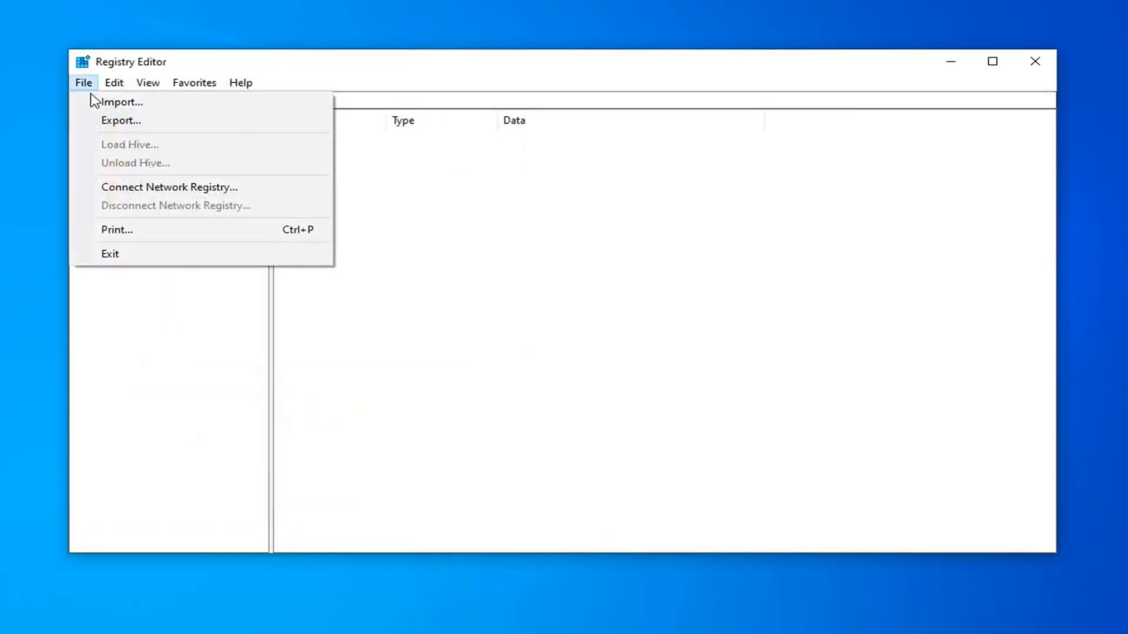
{"action": "left_click", "coordinate": [121, 101]}
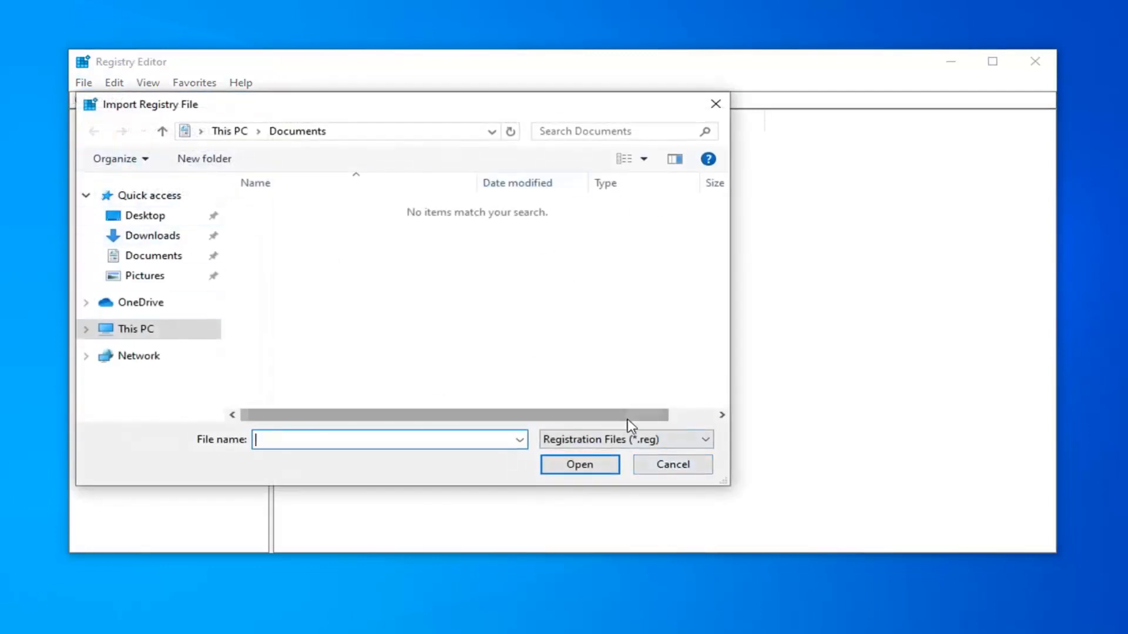
{"action": "left_click", "coordinate": [671, 464]}
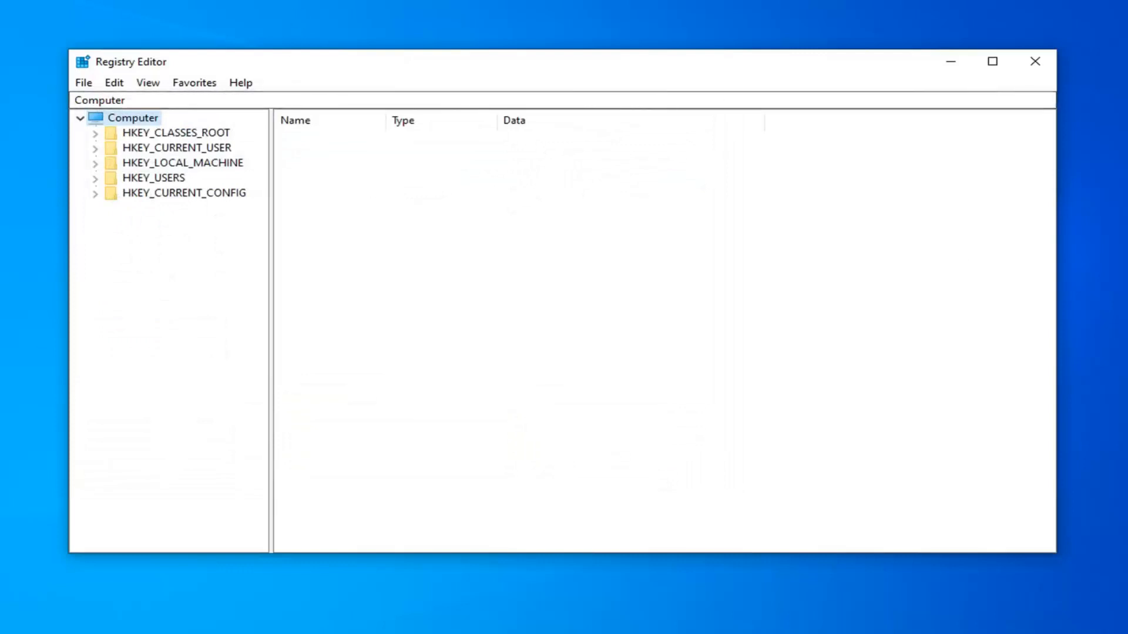
{"action": "mouse_move", "coordinate": [894, 200]}
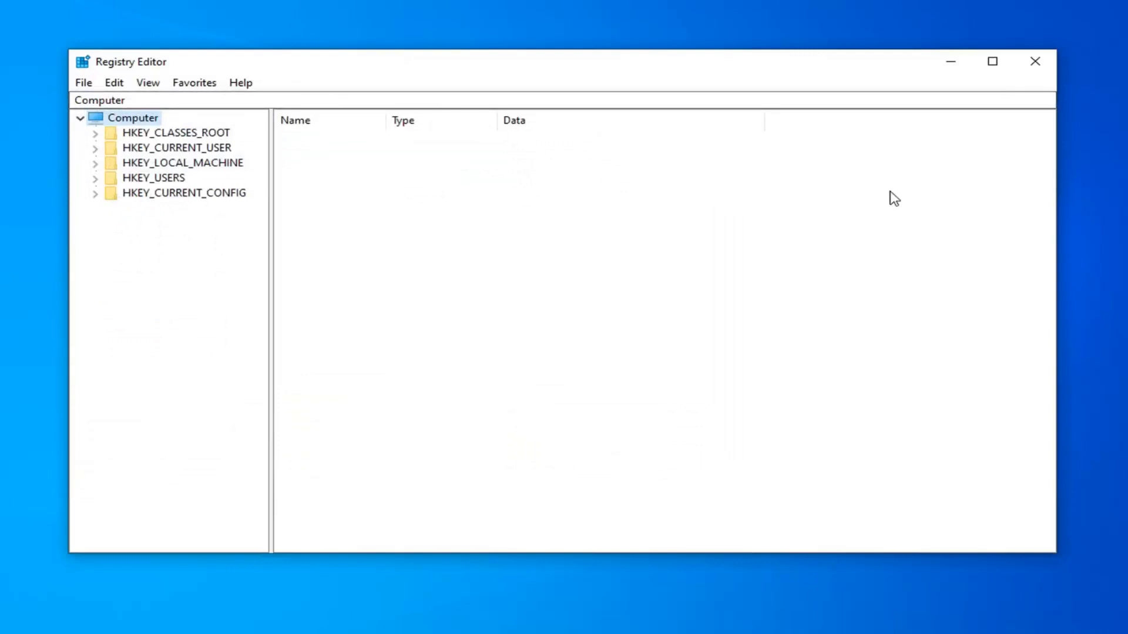
Navigate the tree to HKEY_CURRENT_USER\SOFTWARE\Microsoft\Office\16.0.
{"action": "left_click", "coordinate": [176, 148]}
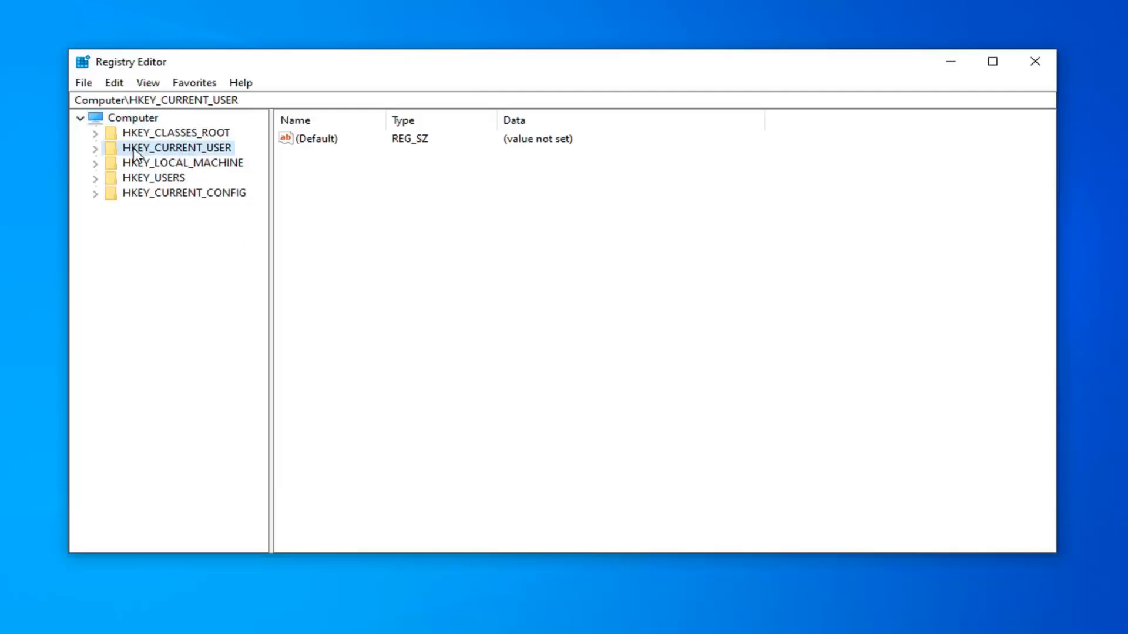
{"action": "left_click", "coordinate": [94, 148]}
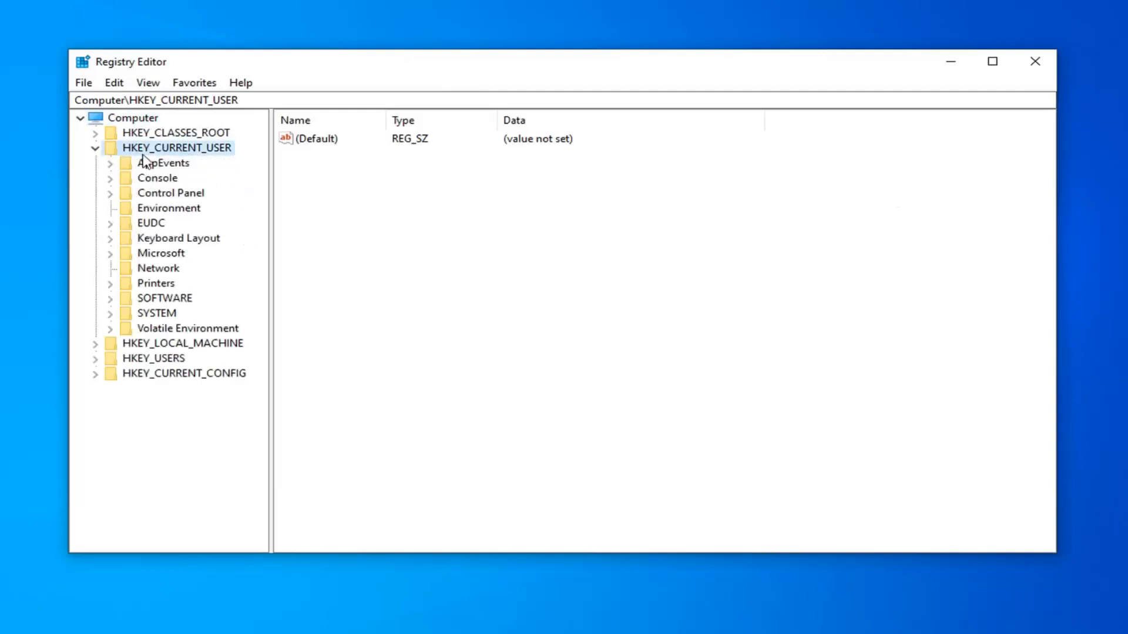
{"action": "left_click", "coordinate": [164, 298]}
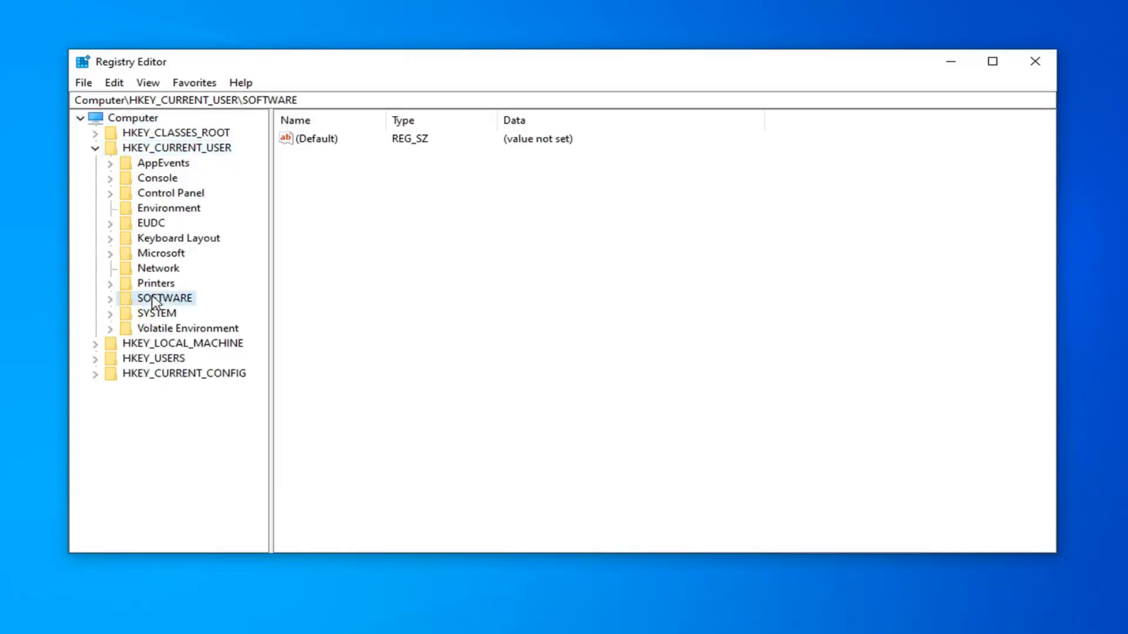
{"action": "left_click", "coordinate": [109, 298]}
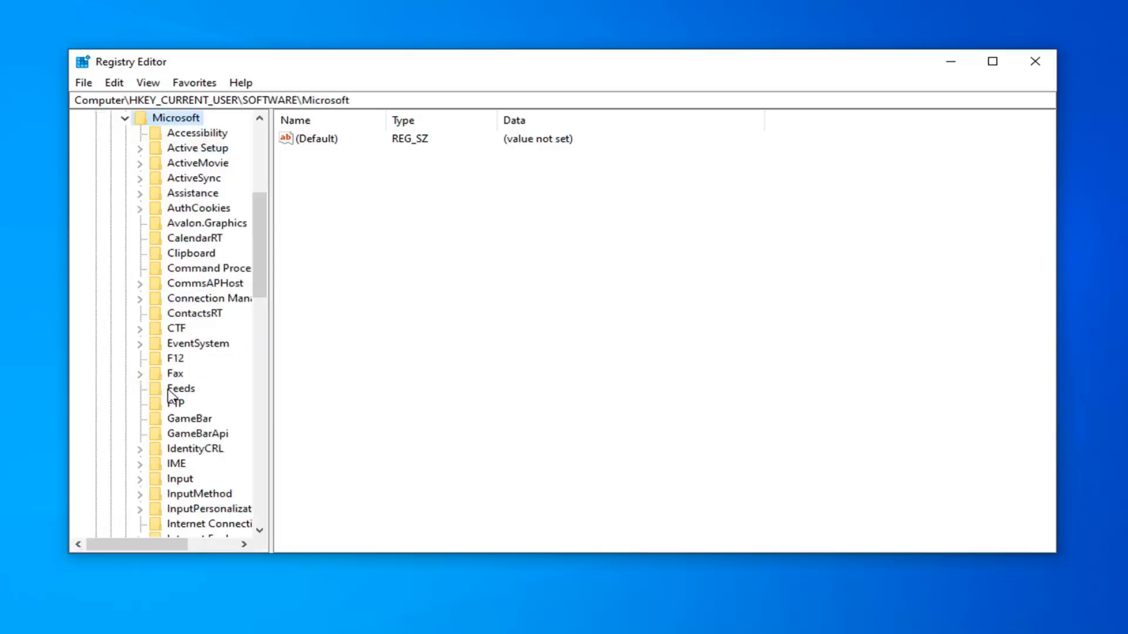
{"action": "scroll", "scroll_direction": "down", "scroll_amount": 3}
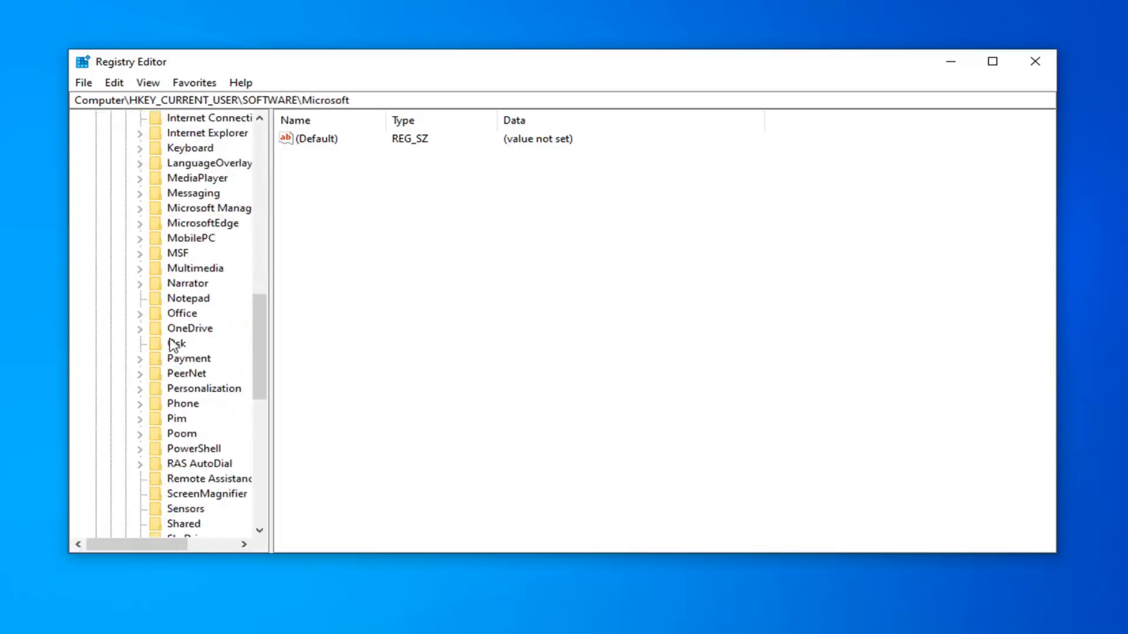
{"action": "left_click", "coordinate": [139, 312]}
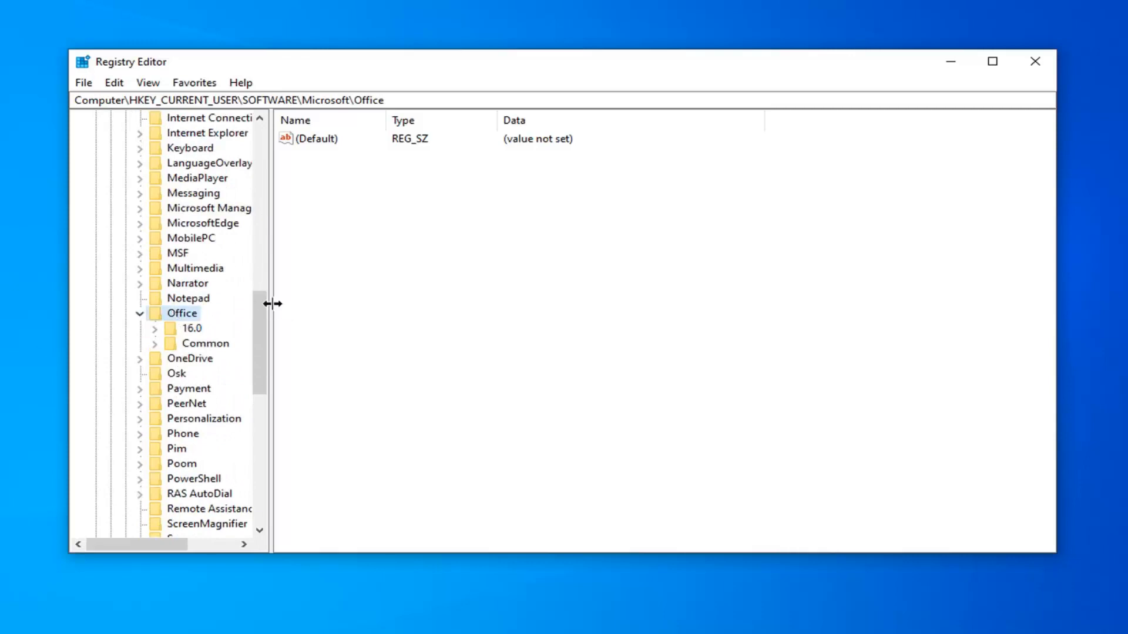
{"action": "left_click", "coordinate": [192, 329]}
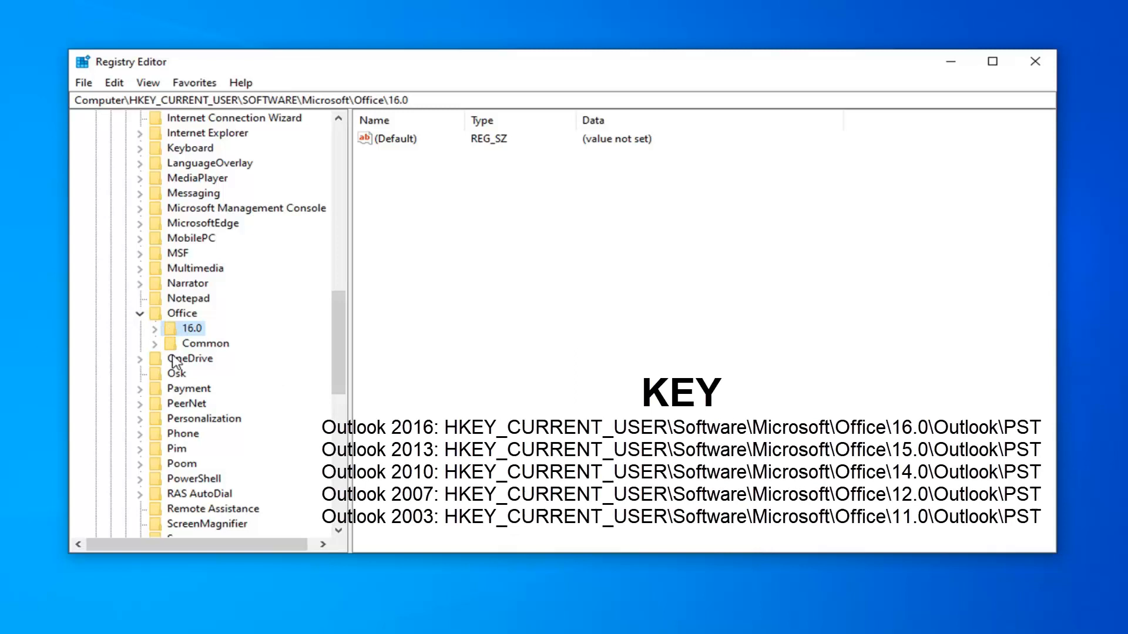
{"action": "mouse_move", "coordinate": [176, 357]}
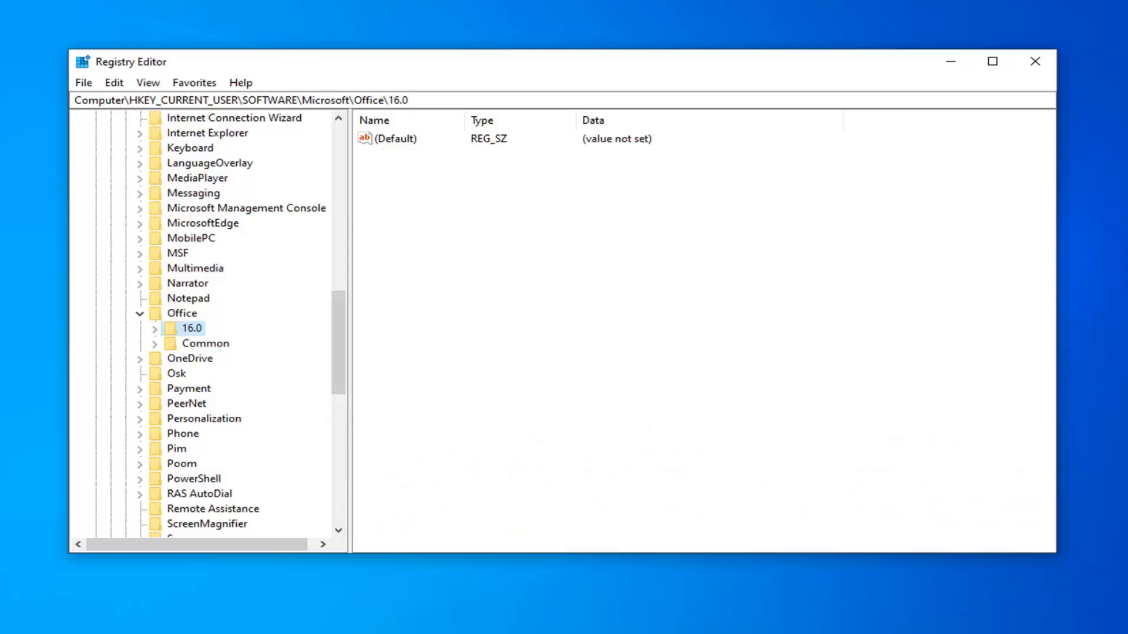
Create a new key under 16.0 and name it Outlook.
{"action": "left_click", "coordinate": [140, 328]}
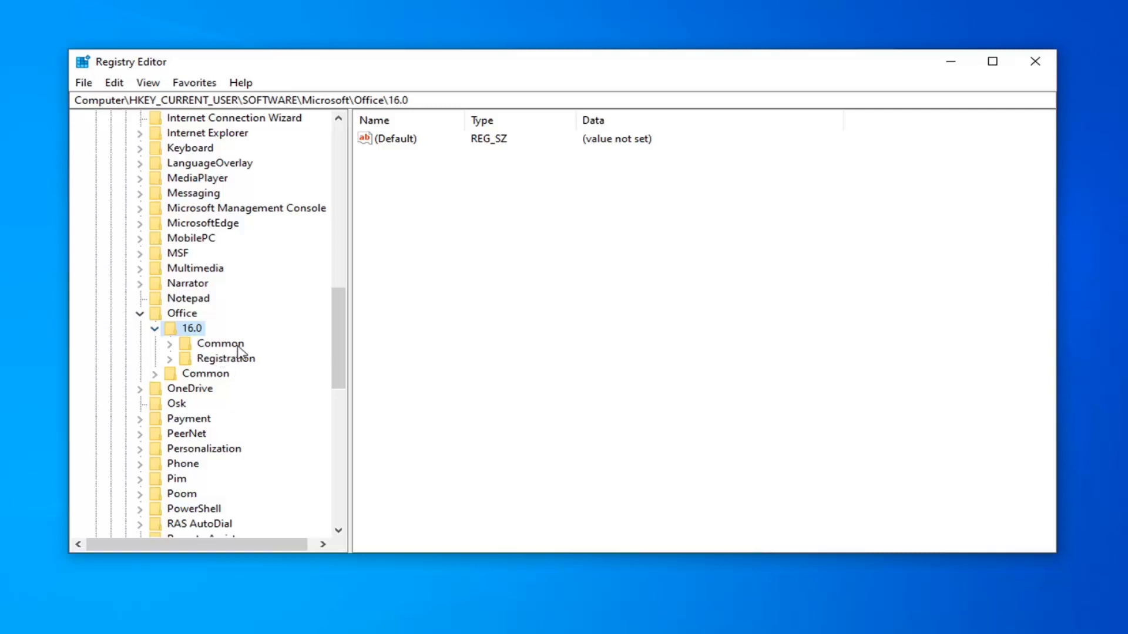
{"action": "mouse_move", "coordinate": [190, 338]}
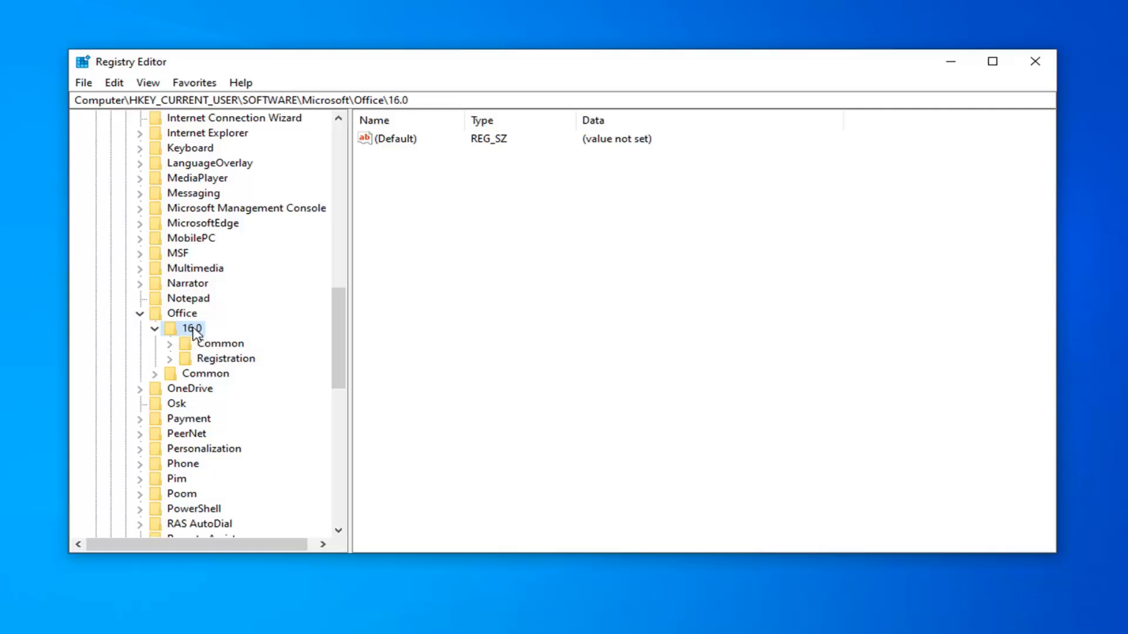
{"action": "right_click", "coordinate": [191, 329]}
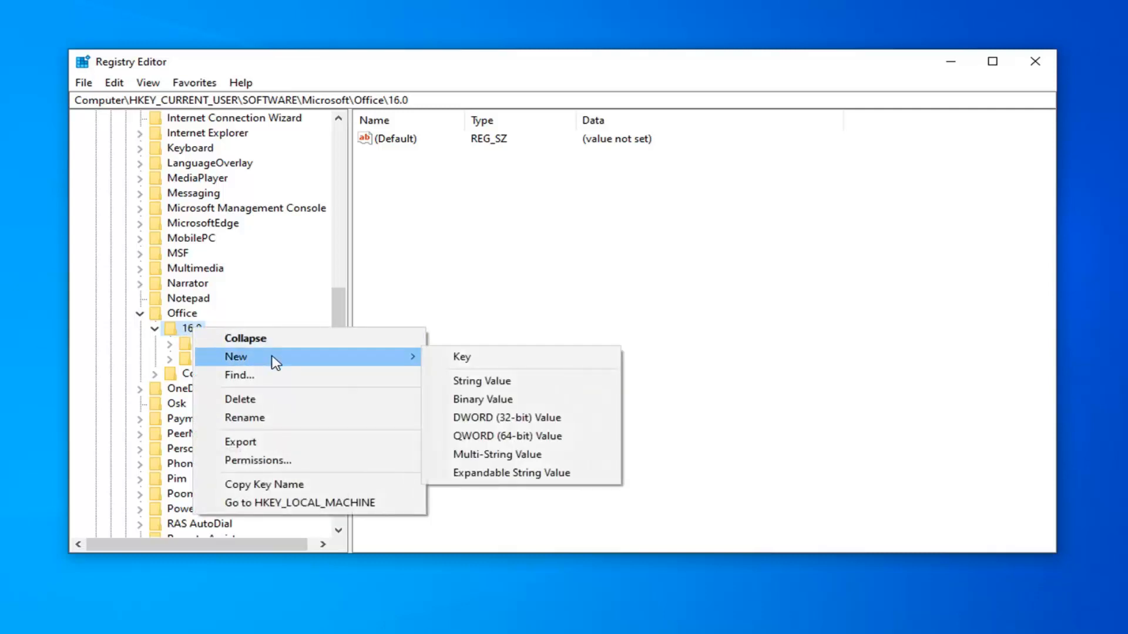
{"action": "left_click", "coordinate": [460, 356]}
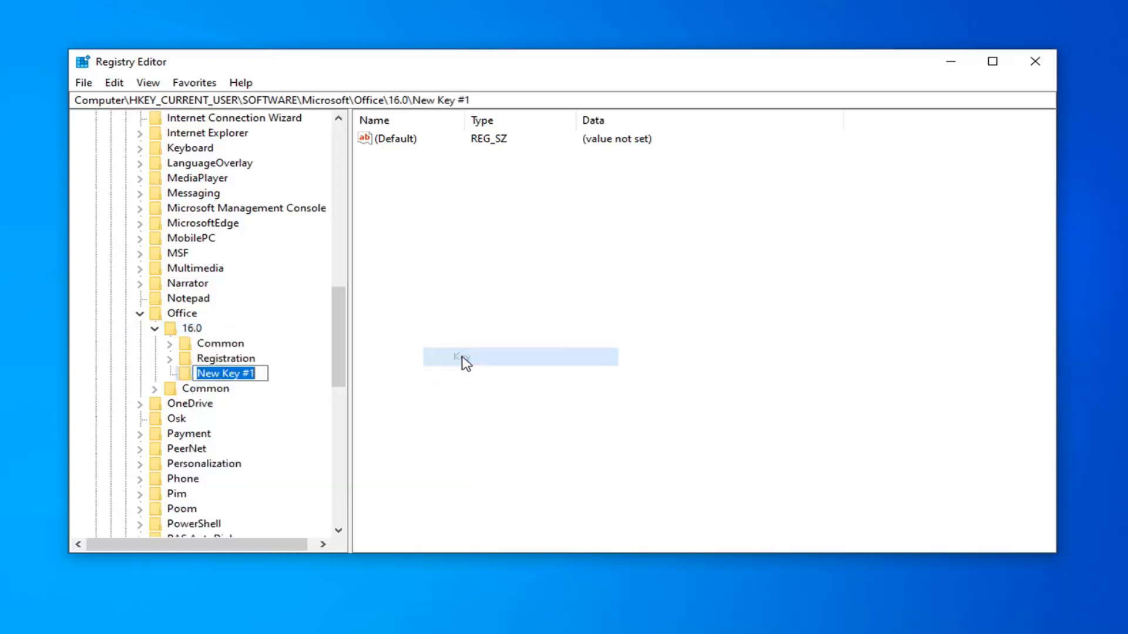
{"action": "type", "text": "Ou"}
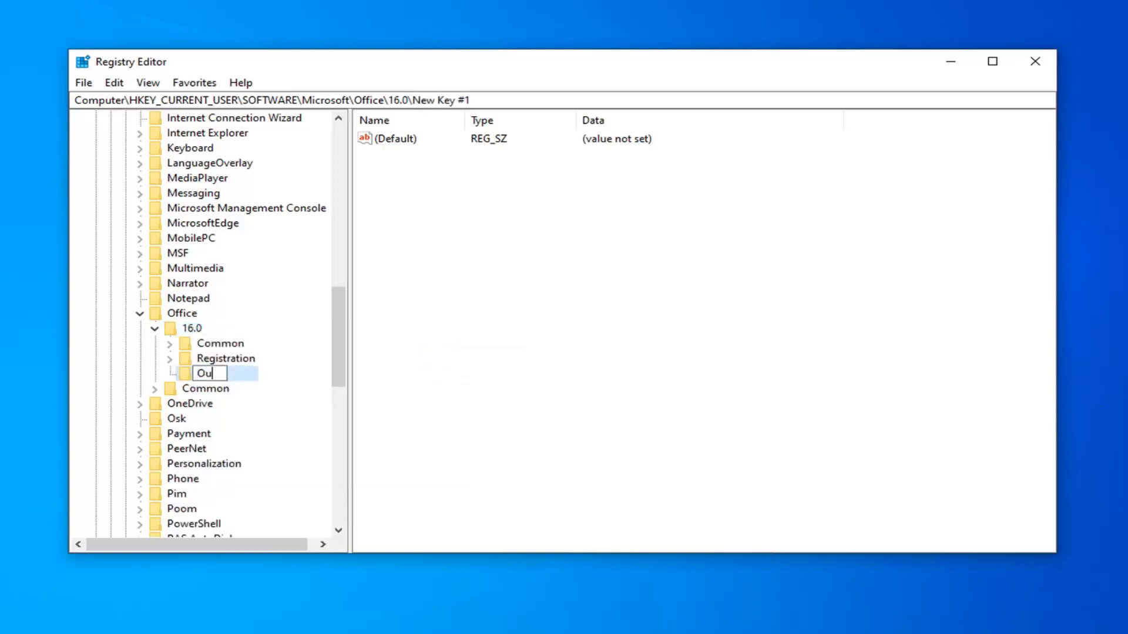
{"action": "type", "text": "tlook"}
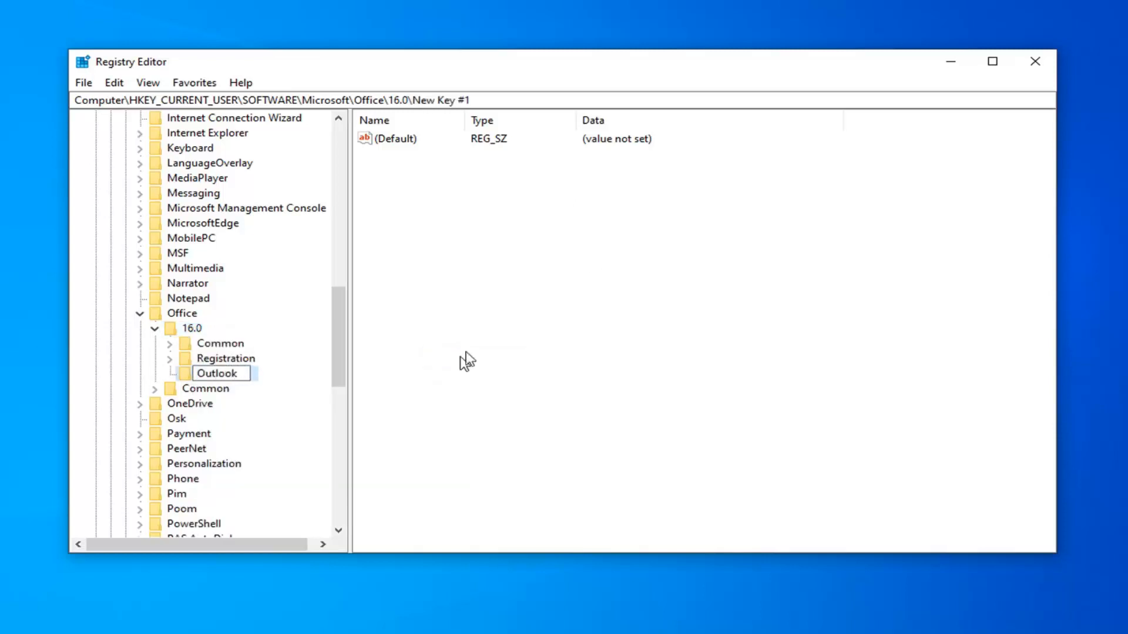
{"action": "mouse_move", "coordinate": [398, 356]}
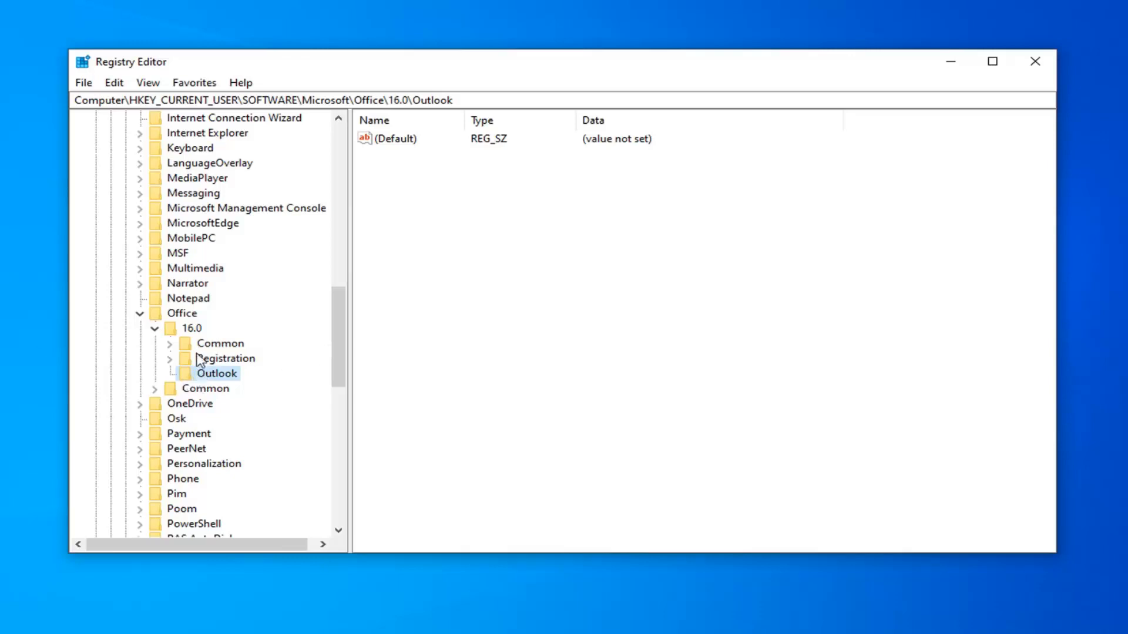
{"action": "mouse_move", "coordinate": [200, 403]}
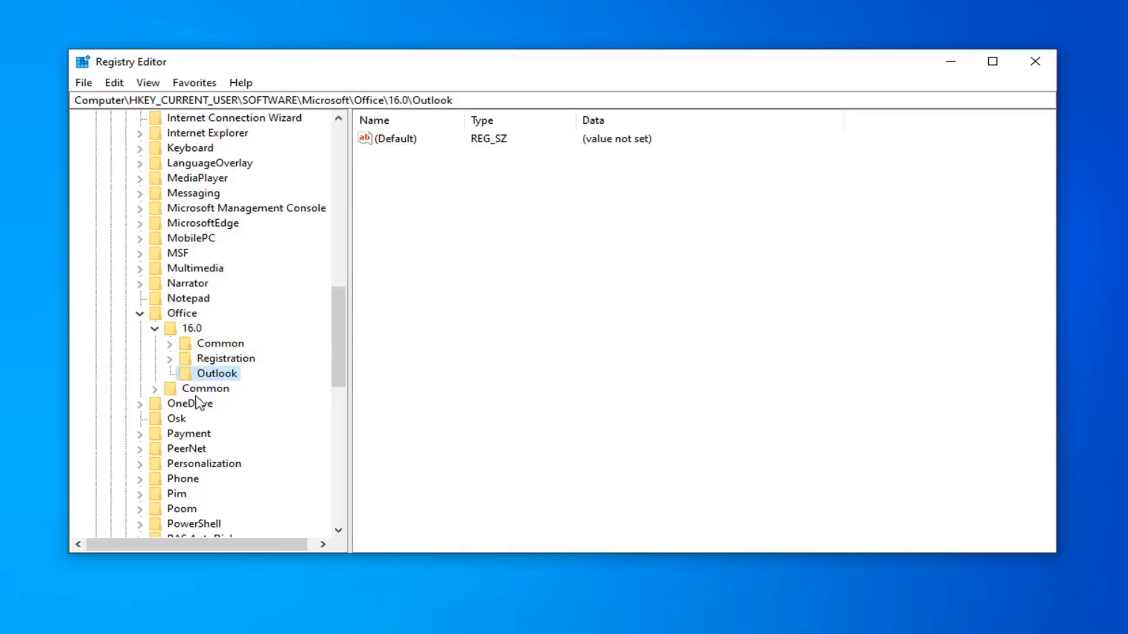
{"action": "mouse_move", "coordinate": [208, 377]}
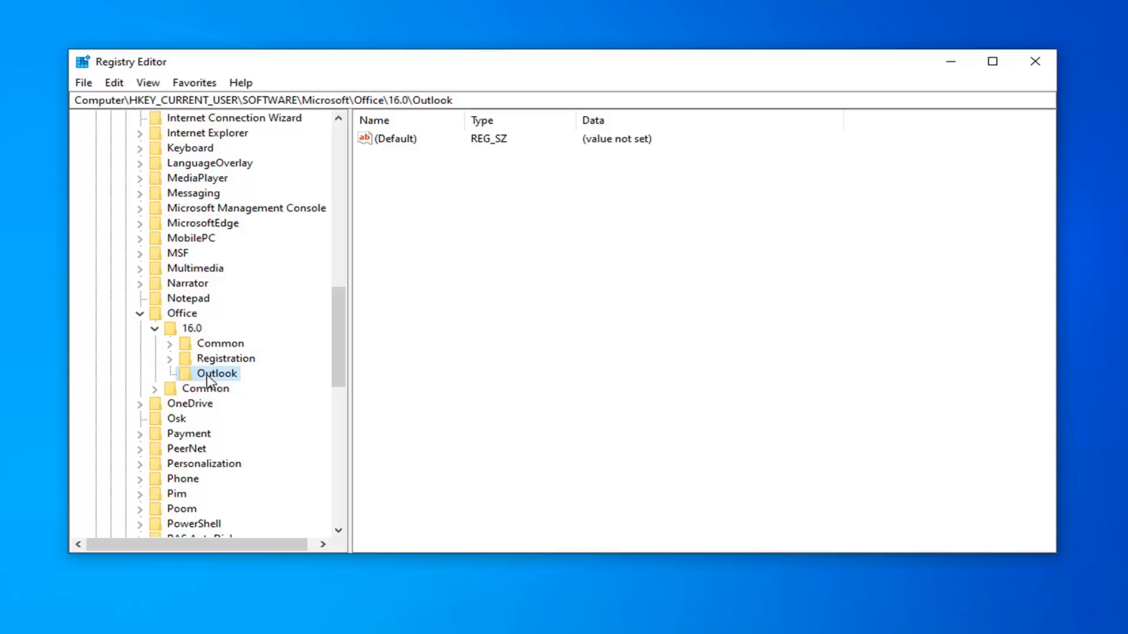
Create a PST subkey inside Outlook and select it to show its values.
{"action": "right_click", "coordinate": [216, 374]}
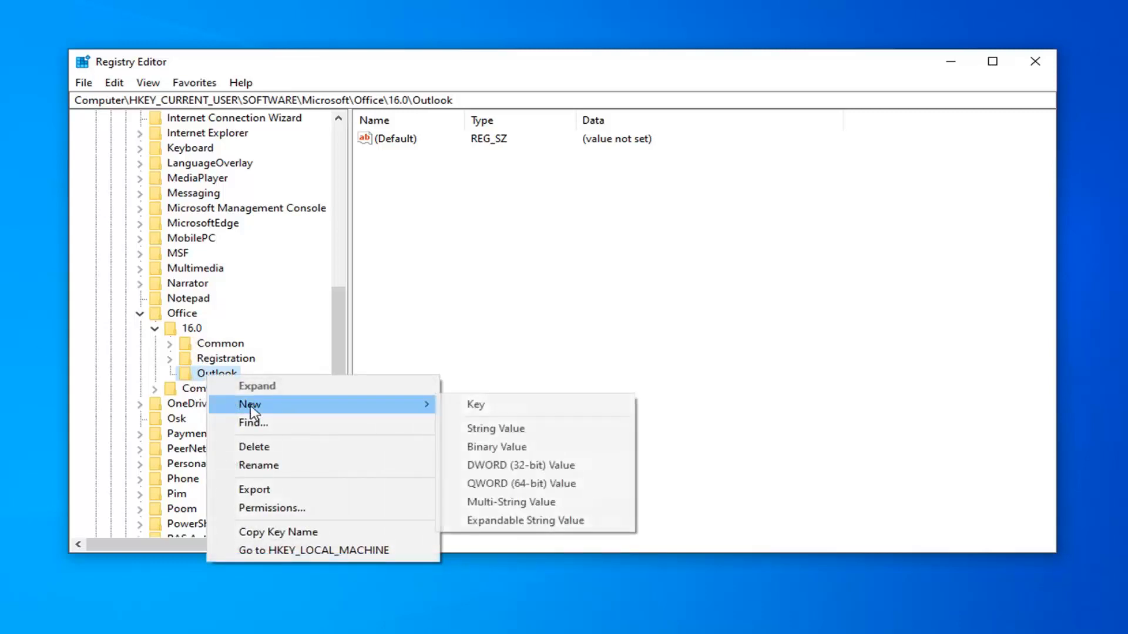
{"action": "left_click", "coordinate": [476, 403]}
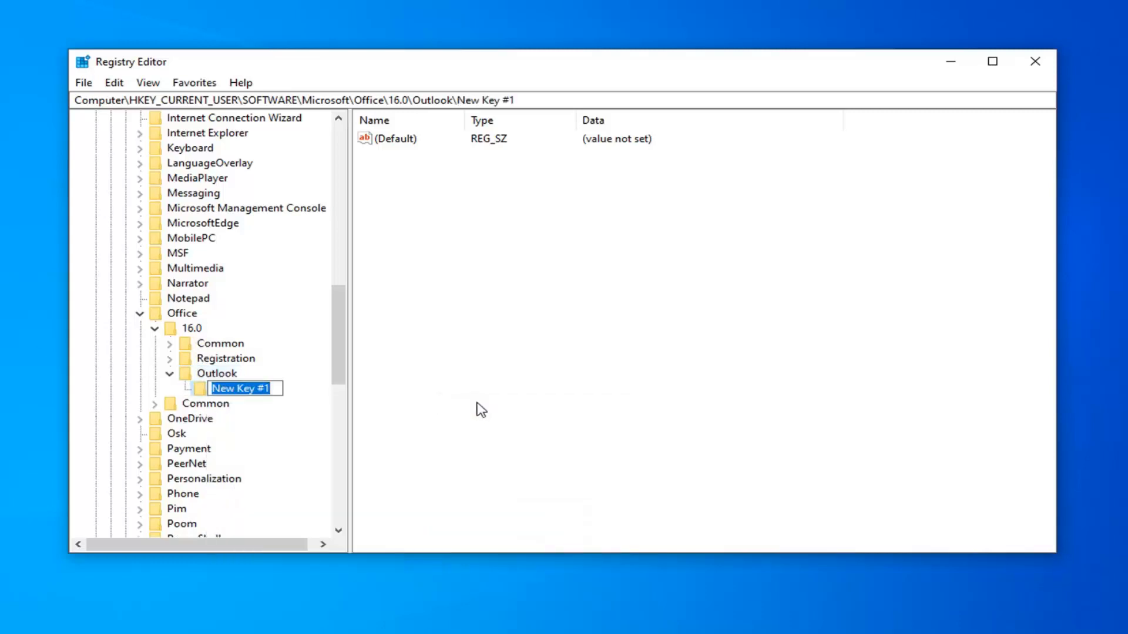
{"action": "type", "text": "PST"}
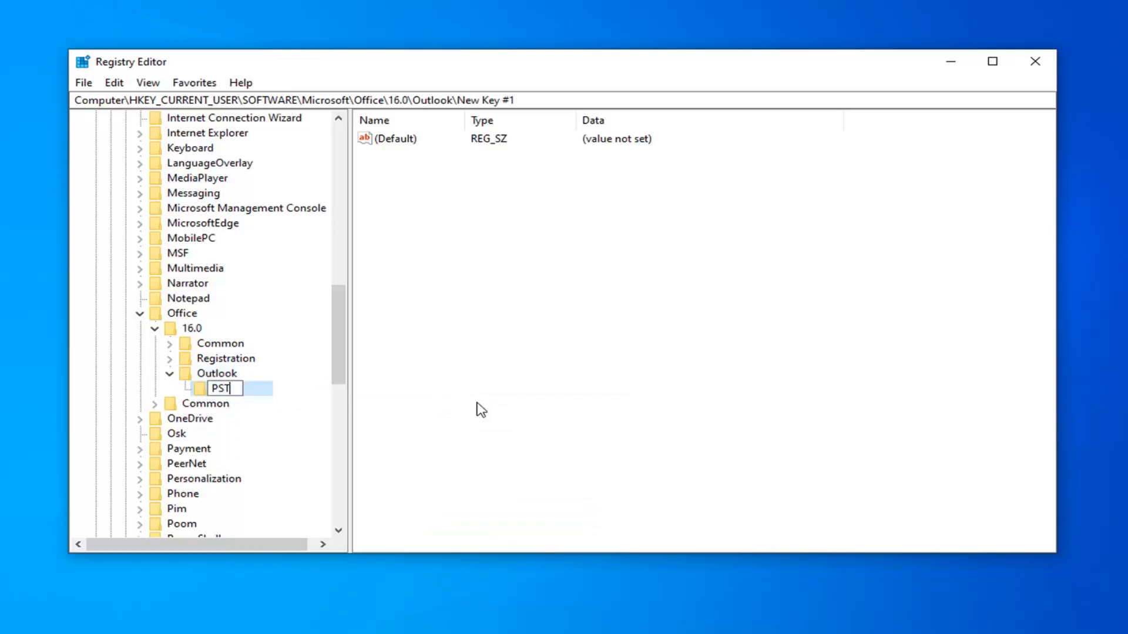
{"action": "key", "text": "Return"}
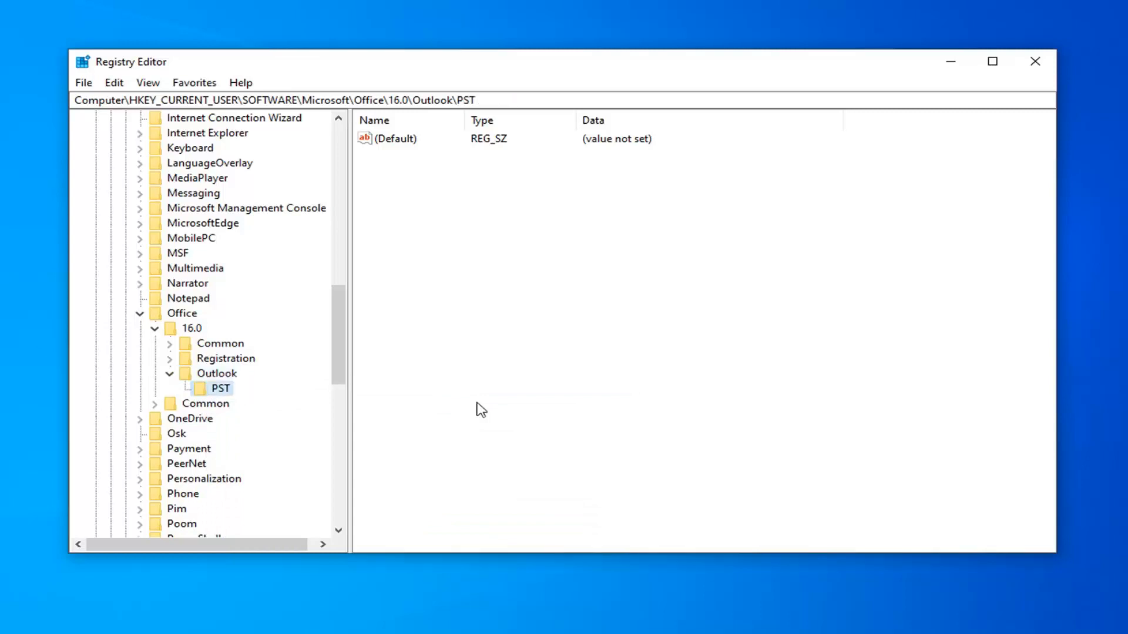
{"action": "left_click", "coordinate": [169, 374]}
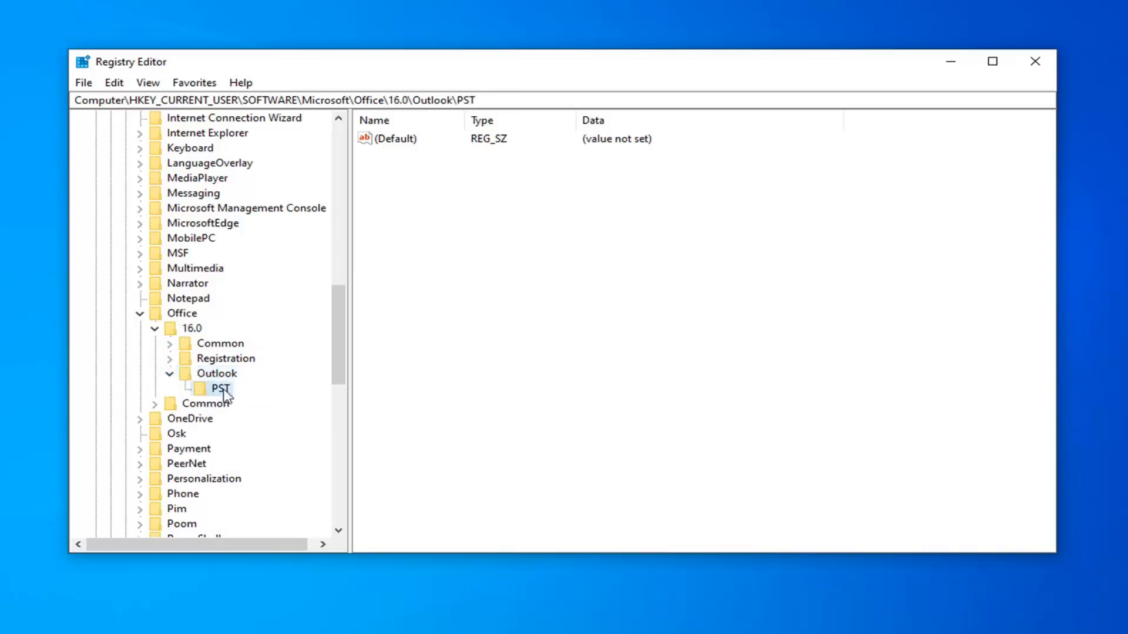
{"action": "mouse_move", "coordinate": [194, 381]}
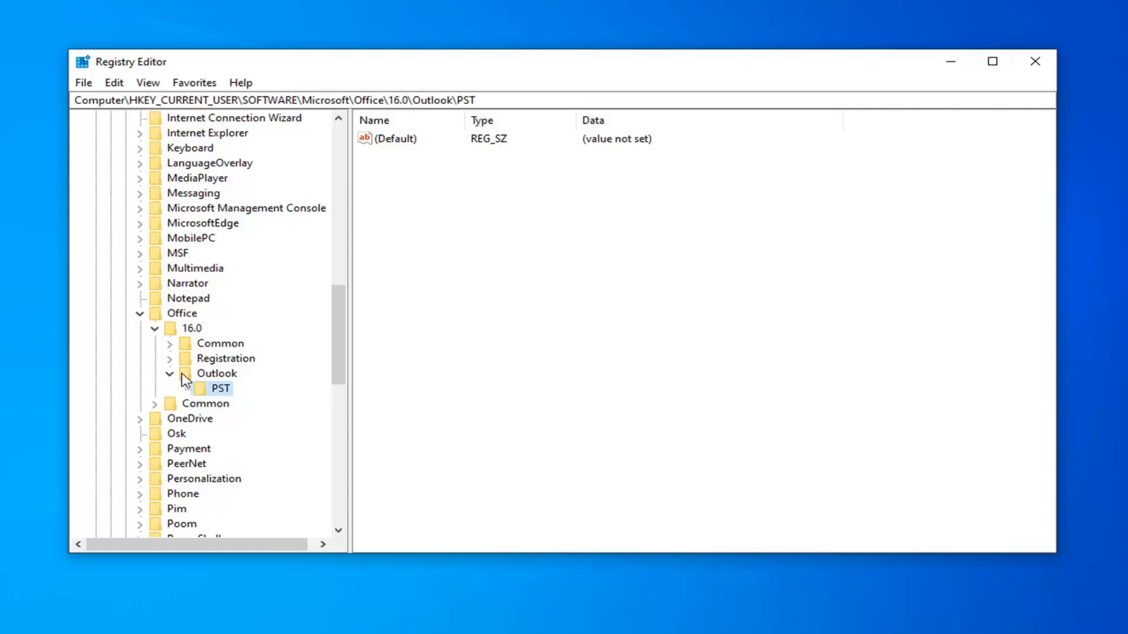
{"action": "mouse_move", "coordinate": [186, 380]}
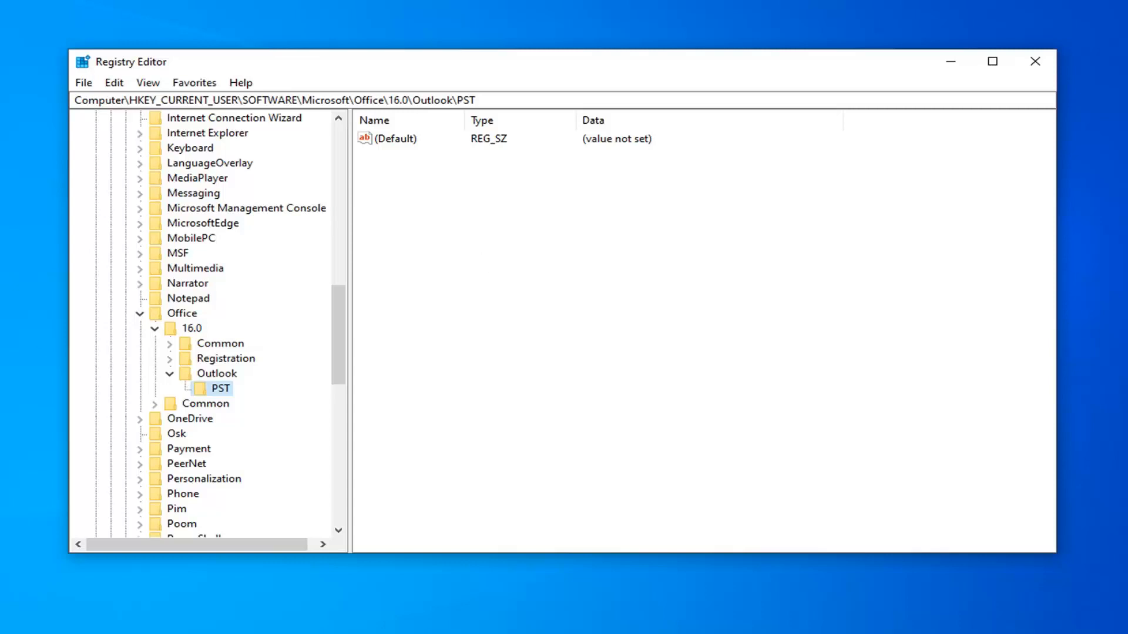
{"action": "mouse_move", "coordinate": [512, 172]}
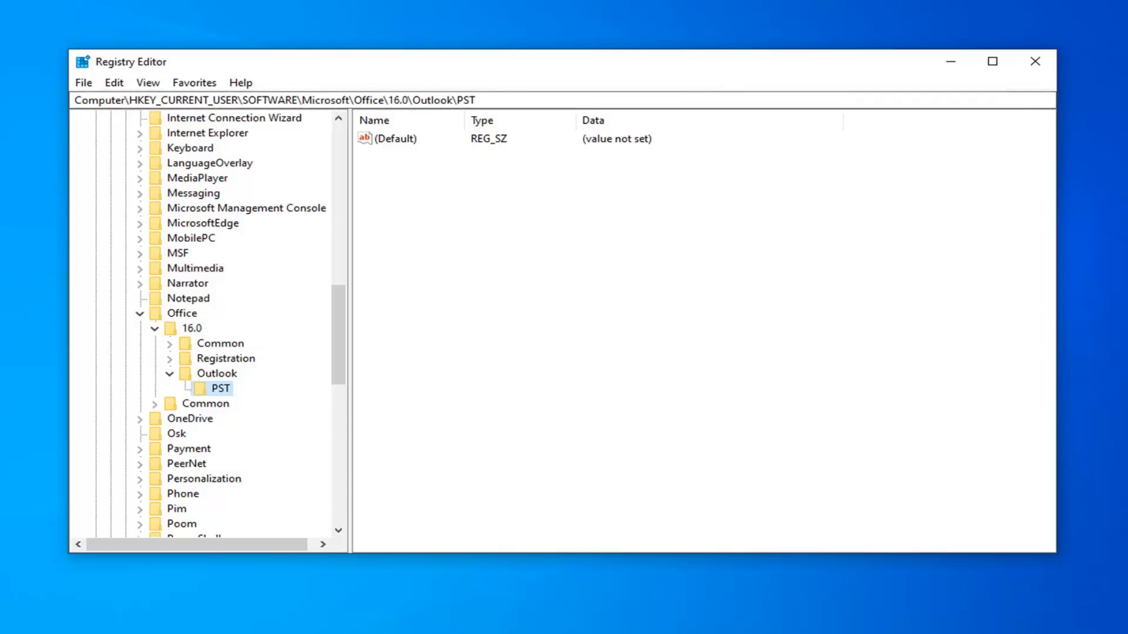
{"action": "left_click", "coordinate": [395, 138]}
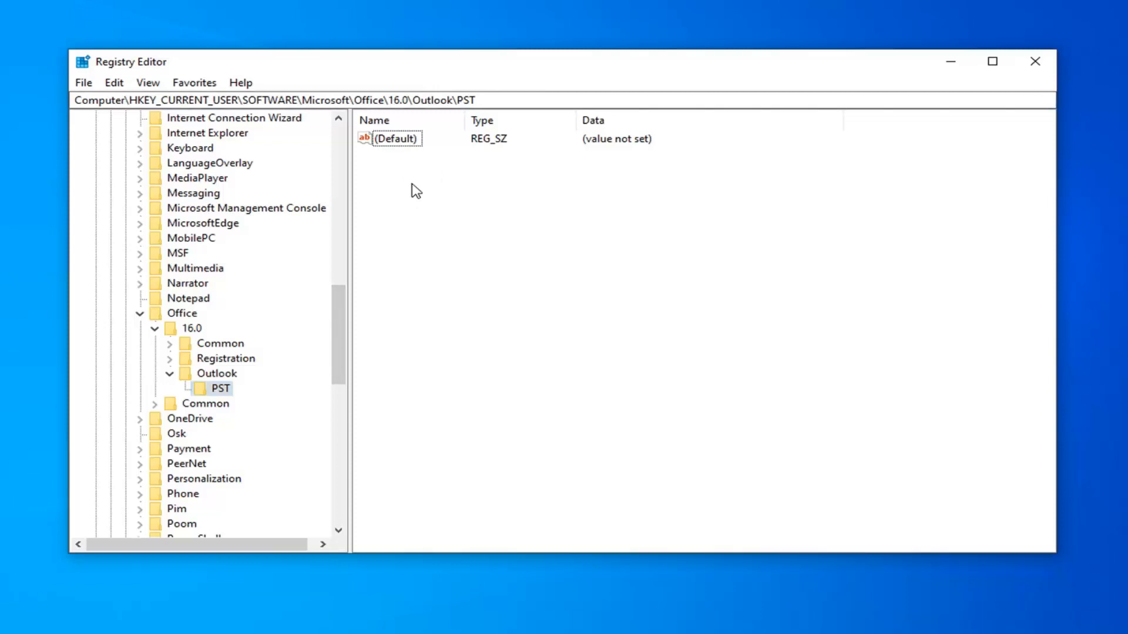
Add a DWORD (32-bit) value named MaxLargeFileSize to the PST key.
{"action": "right_click", "coordinate": [413, 189]}
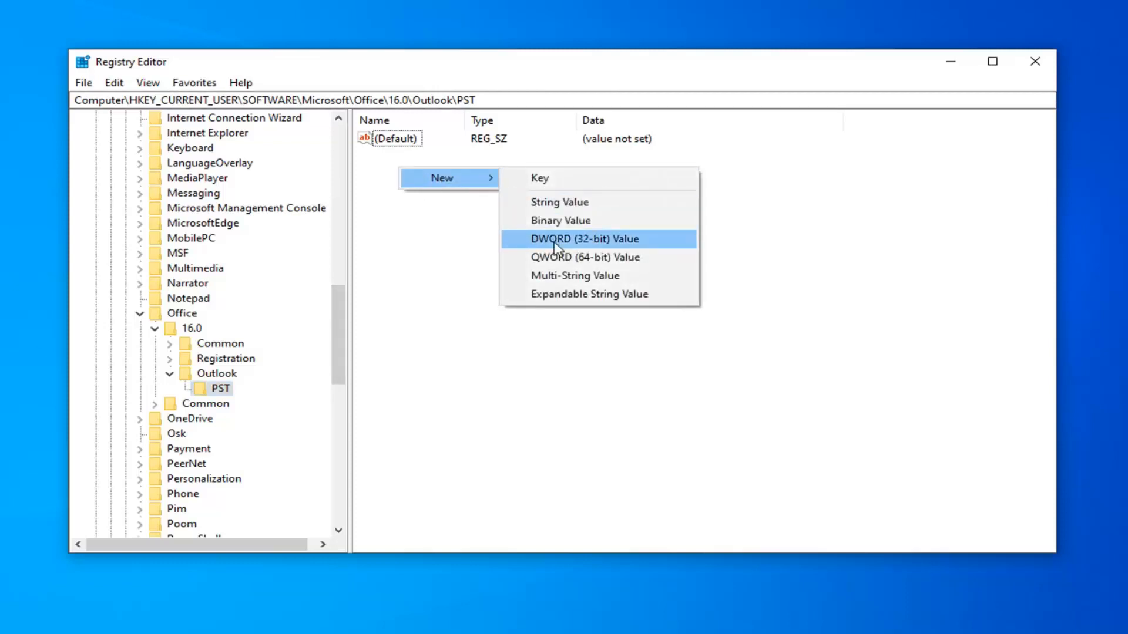
{"action": "left_click", "coordinate": [583, 239]}
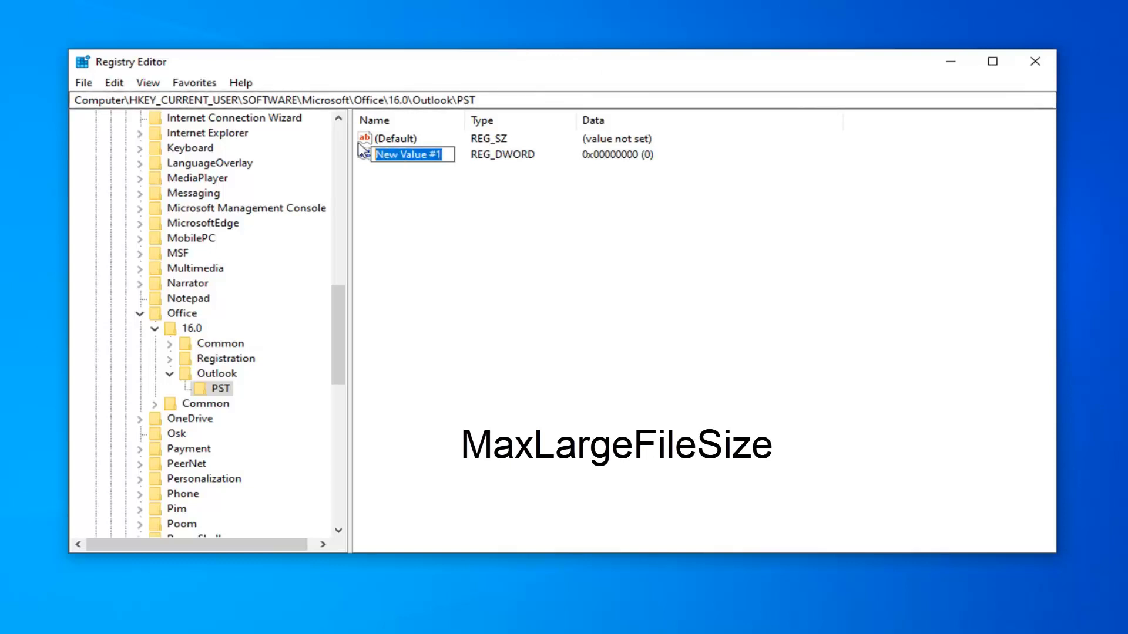
{"action": "type", "text": "MaxLargeFile"}
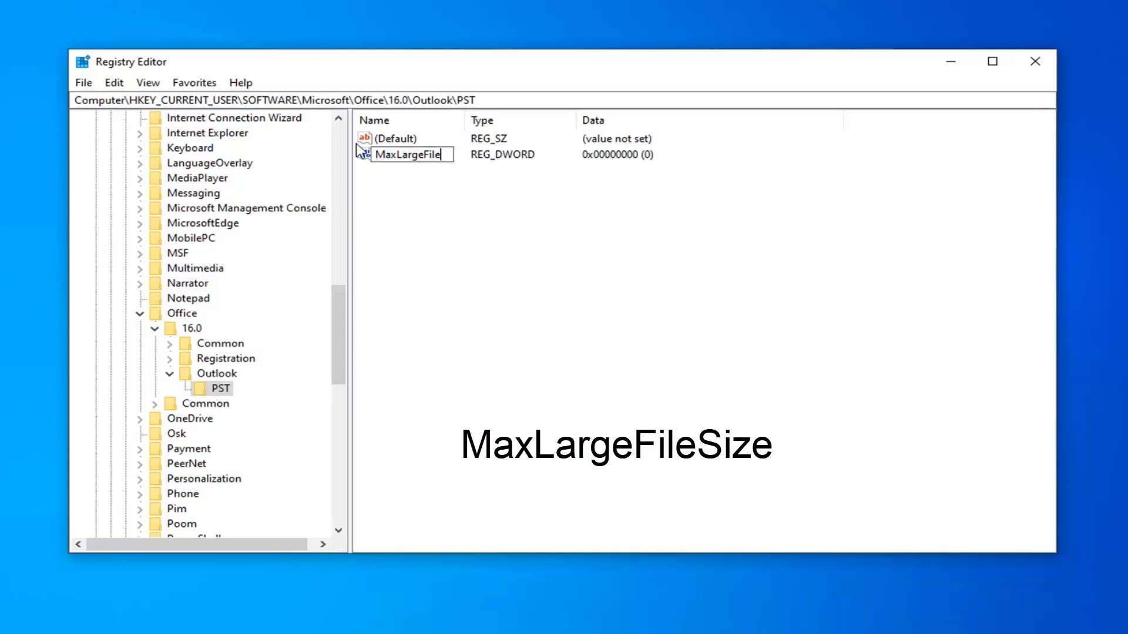
{"action": "type", "text": "Size"}
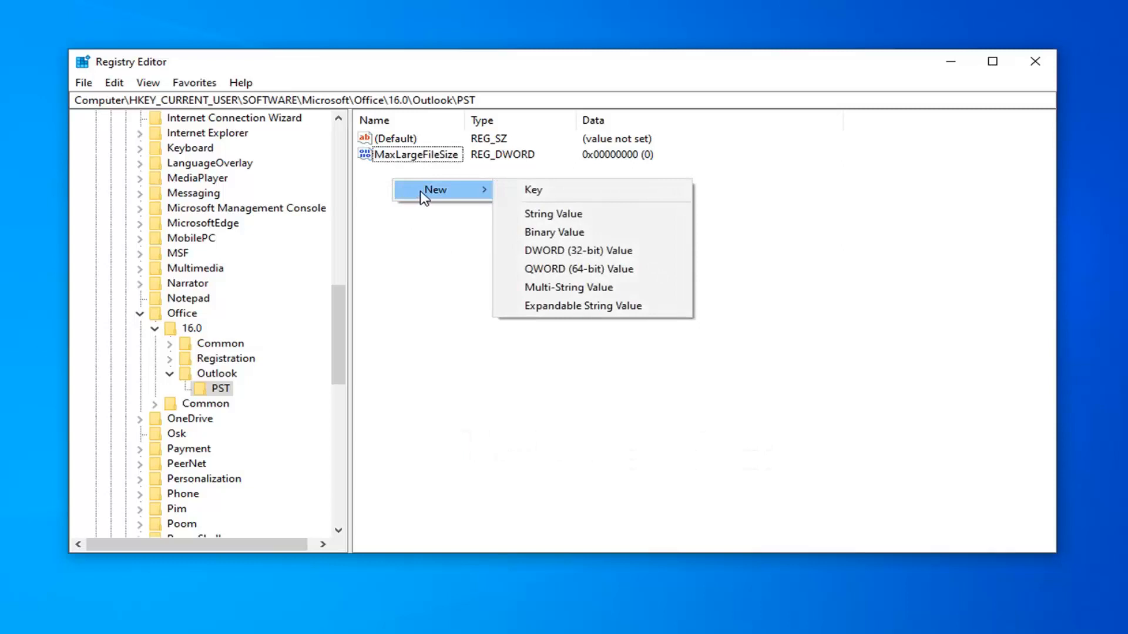
Add a second DWORD (32-bit) value named WarnLargeFileSize to PST.
{"action": "left_click", "coordinate": [577, 250]}
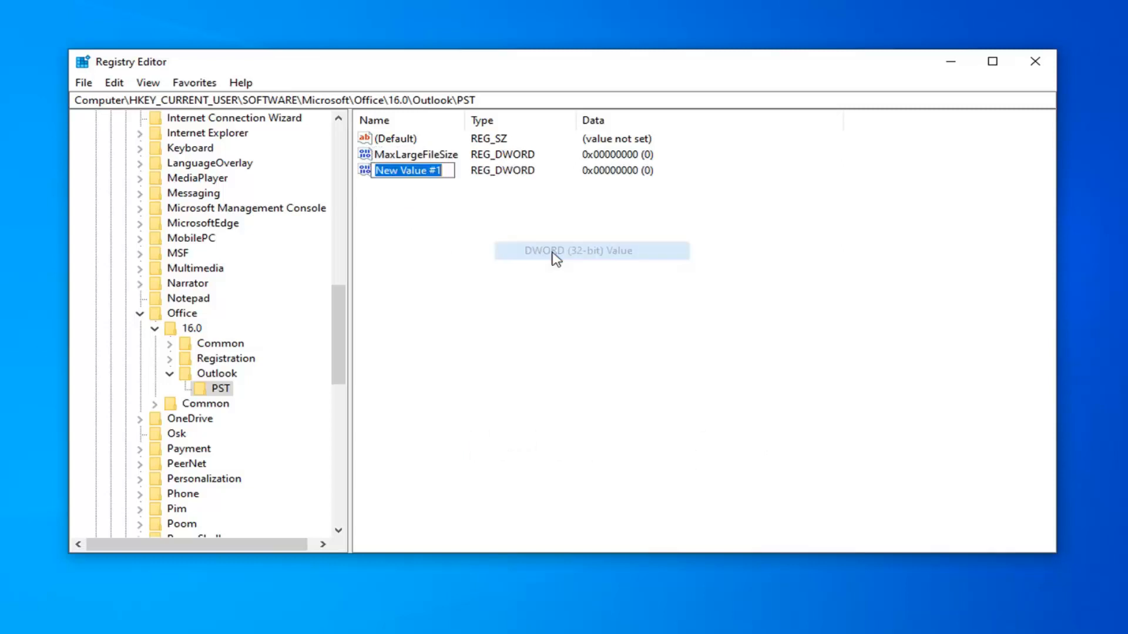
{"action": "type", "text": "War"}
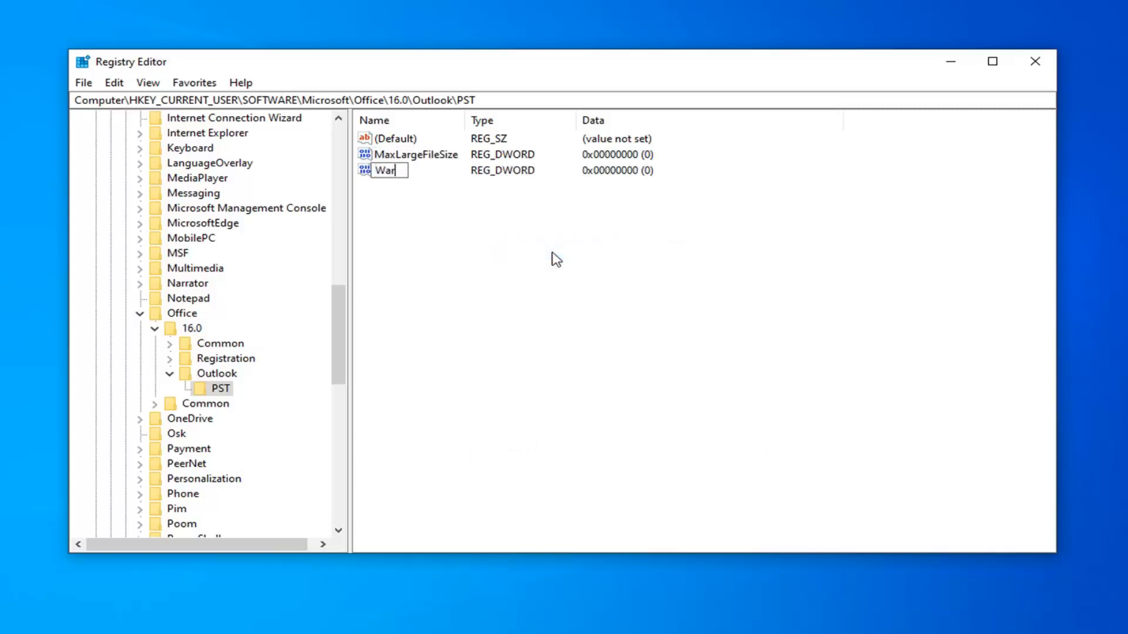
{"action": "type", "text": "m"}
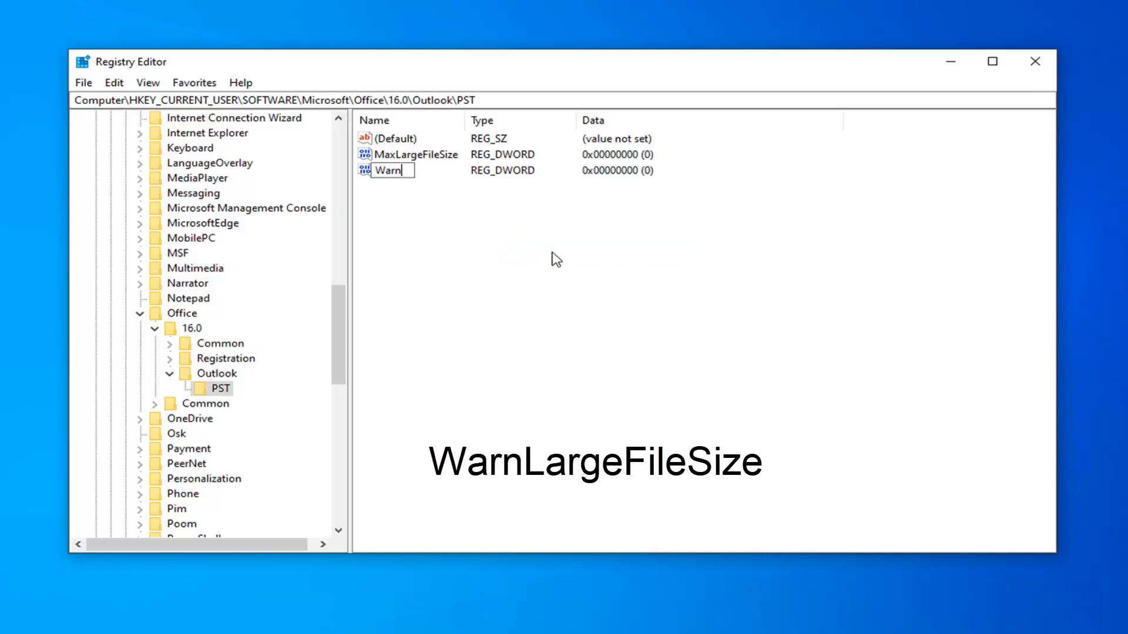
{"action": "type", "text": "LargeFileSize"}
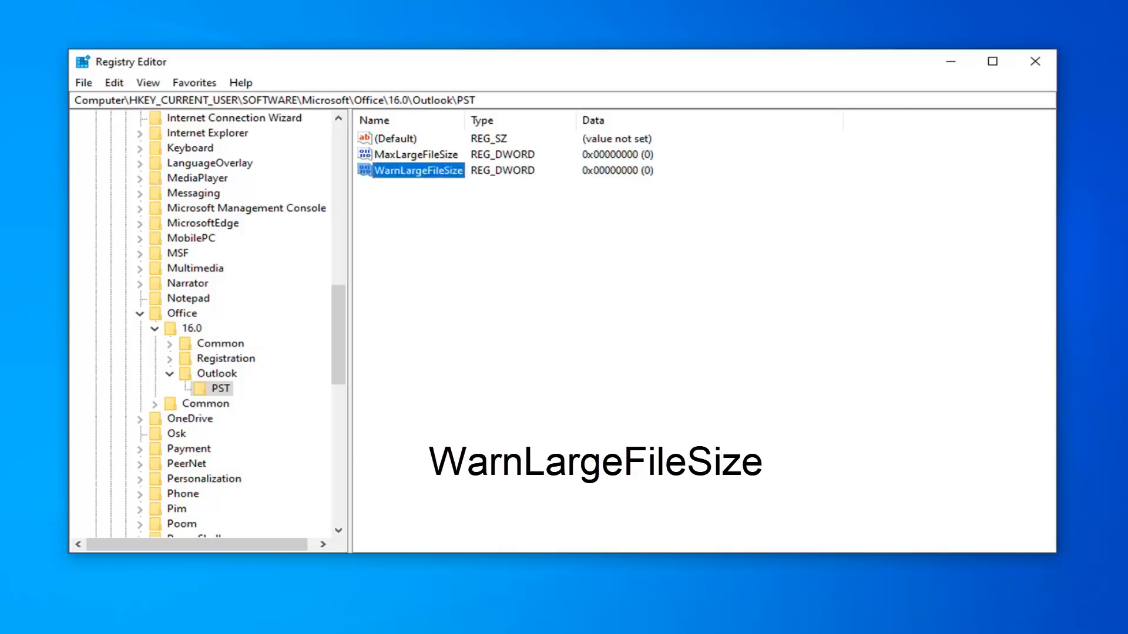
{"action": "left_click", "coordinate": [416, 154]}
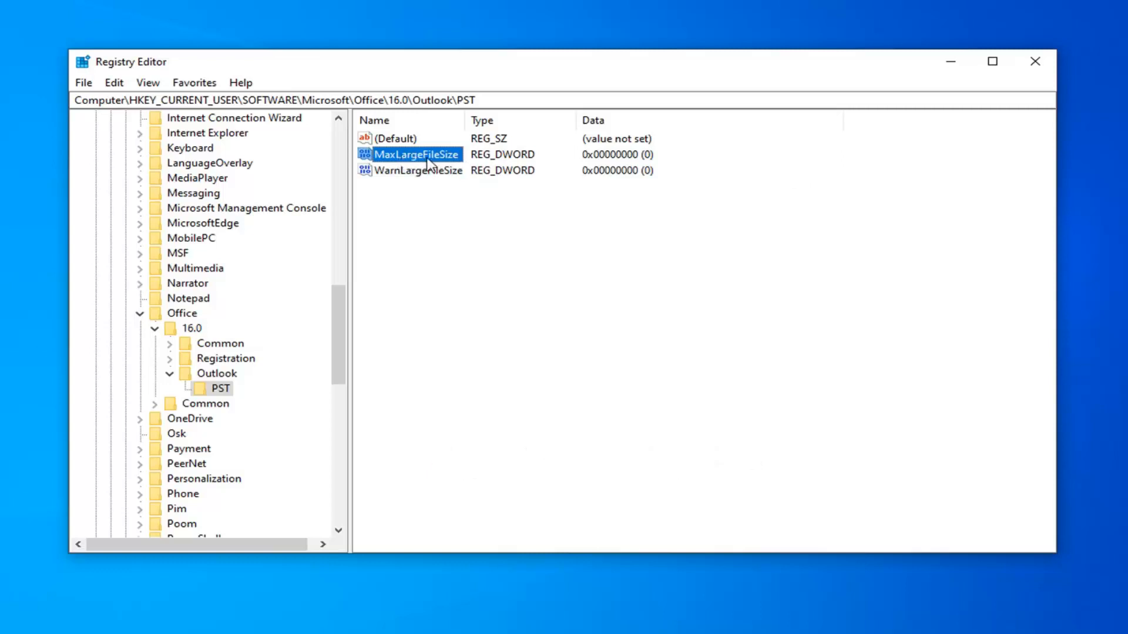
Begin editing MaxLargeFileSize with the Decimal base selected.
{"action": "double_click", "coordinate": [415, 154]}
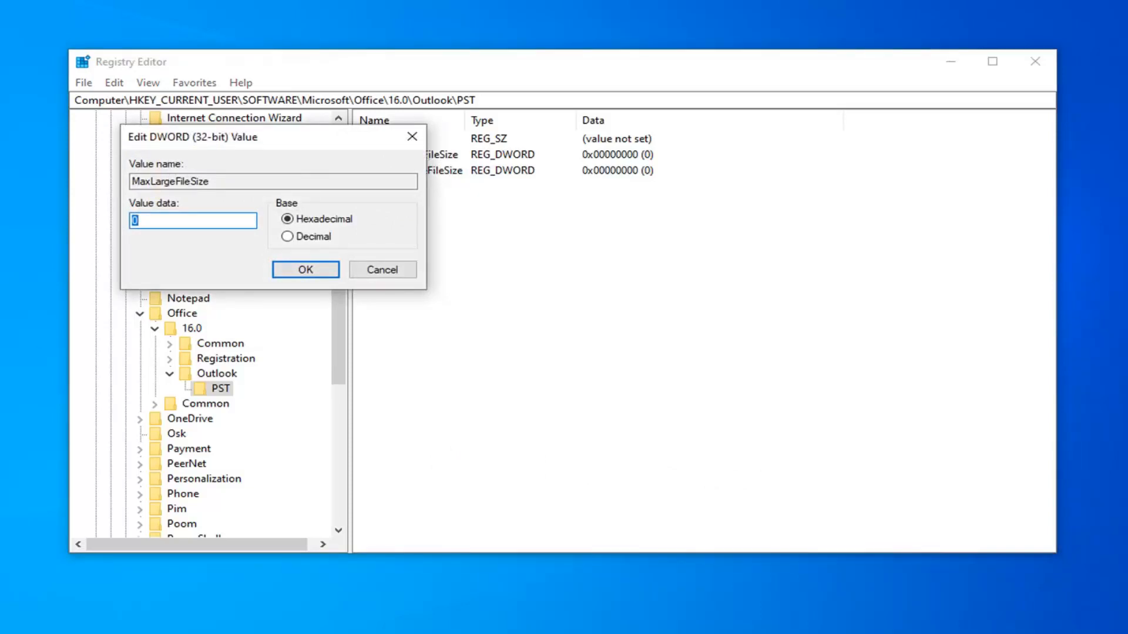
{"action": "mouse_move", "coordinate": [180, 214]}
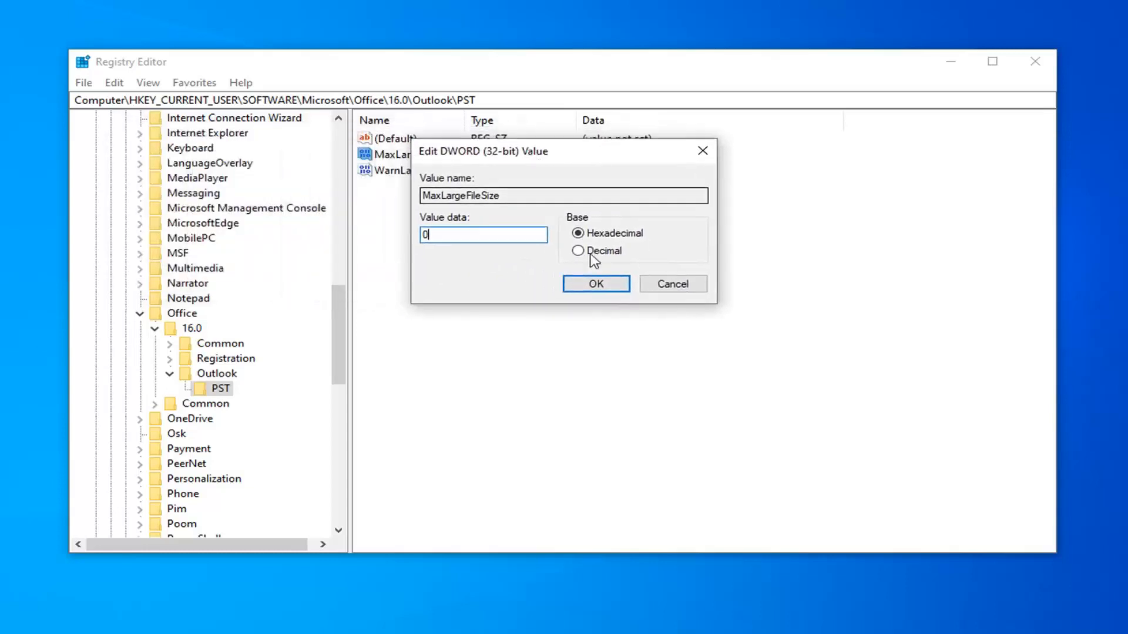
{"action": "left_click", "coordinate": [578, 251]}
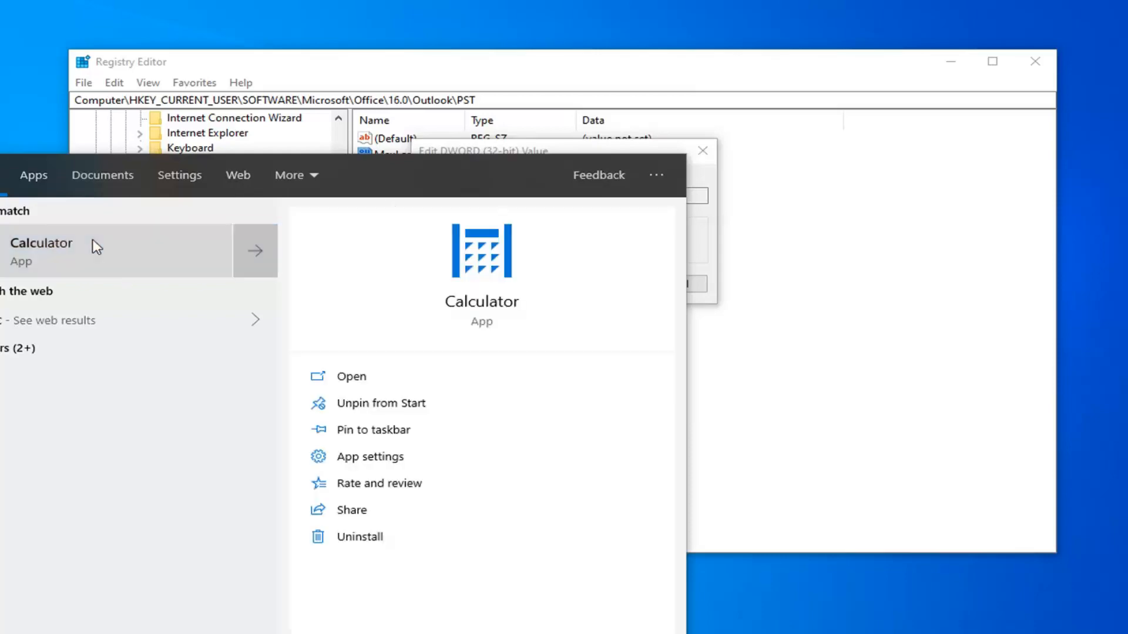
Bring up Calculator to compute the PST size figure in kilobytes.
{"action": "left_click", "coordinate": [351, 376]}
{"action": "type", "text": "100"}
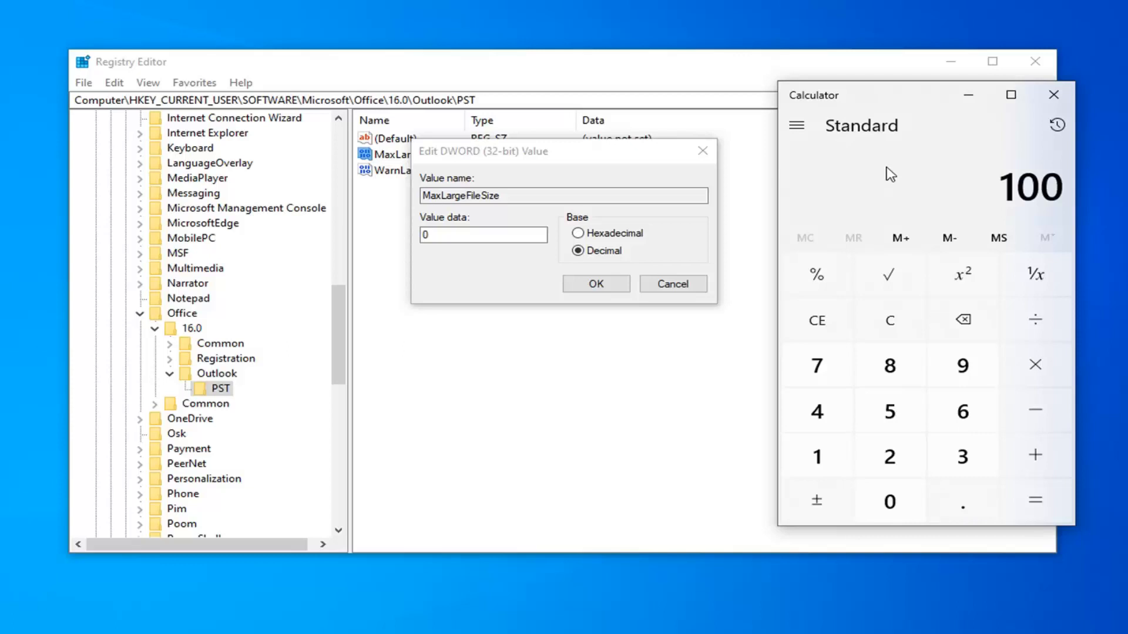
{"action": "mouse_move", "coordinate": [890, 176]}
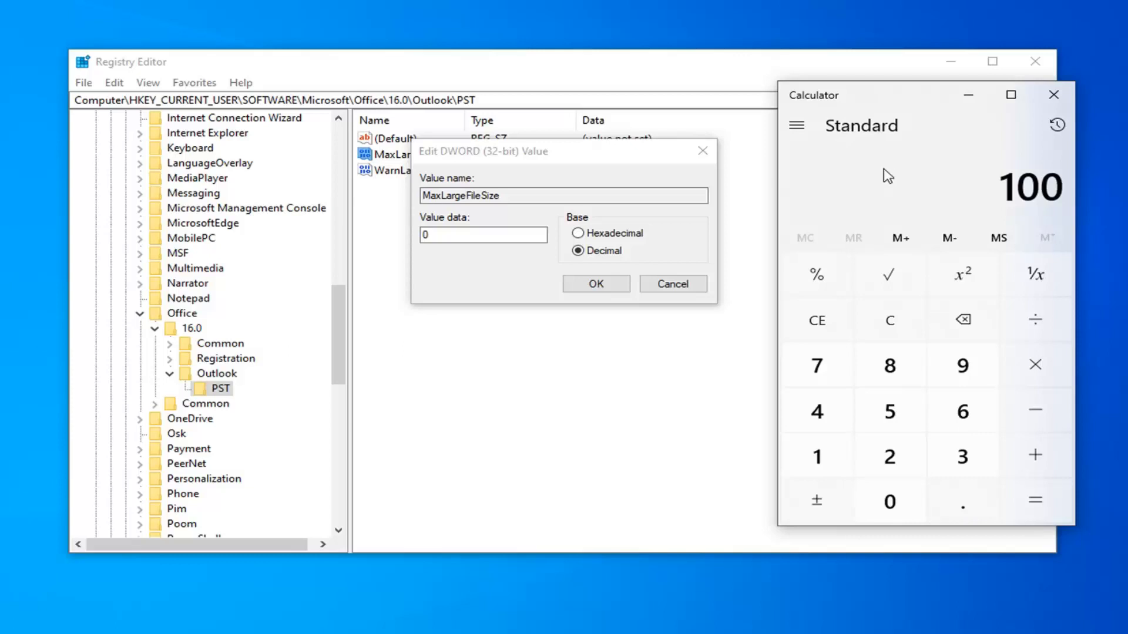
{"action": "left_click", "coordinate": [1034, 364]}
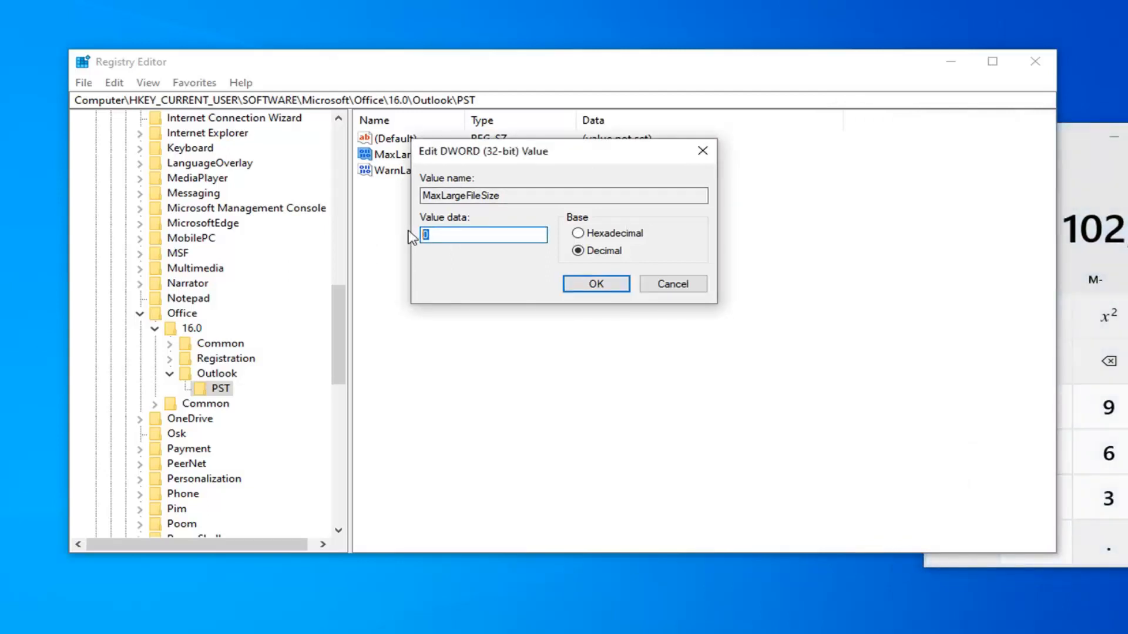
Set MaxLargeFileSize to 102400 decimal and select WarnLargeFileSize.
{"action": "type", "text": "10240"}
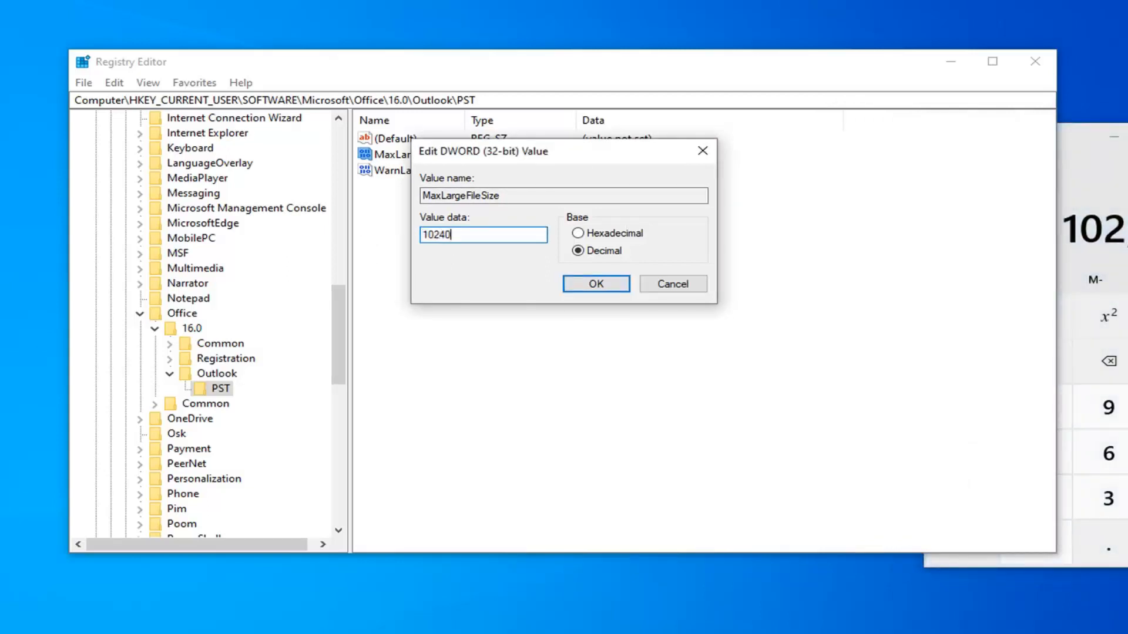
{"action": "type", "text": "0"}
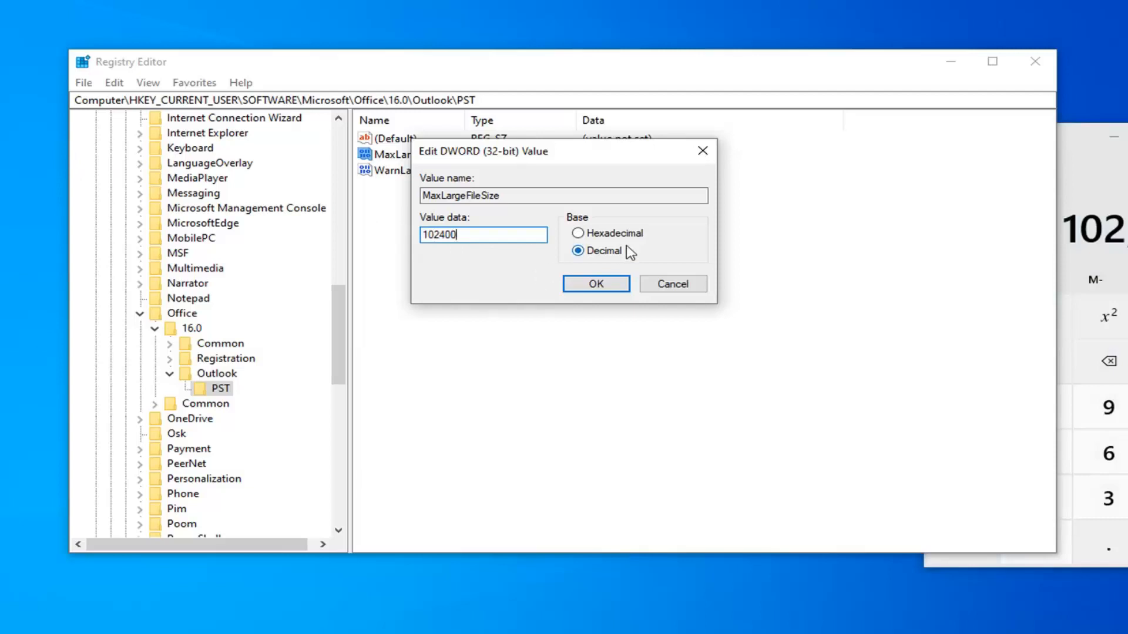
{"action": "left_click", "coordinate": [594, 283]}
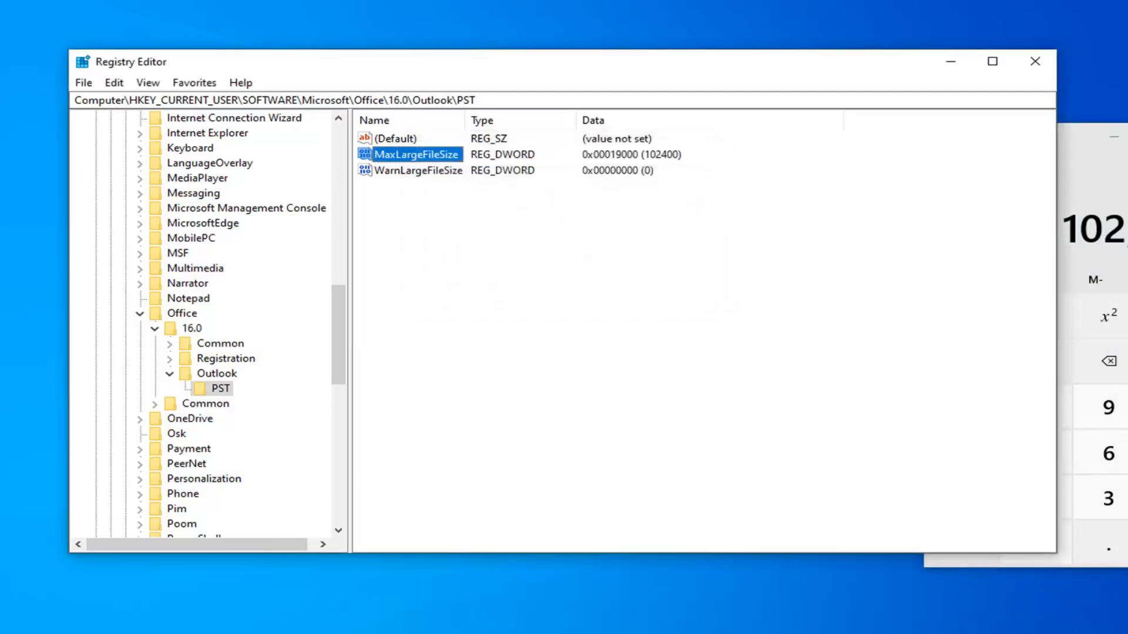
{"action": "mouse_move", "coordinate": [783, 152]}
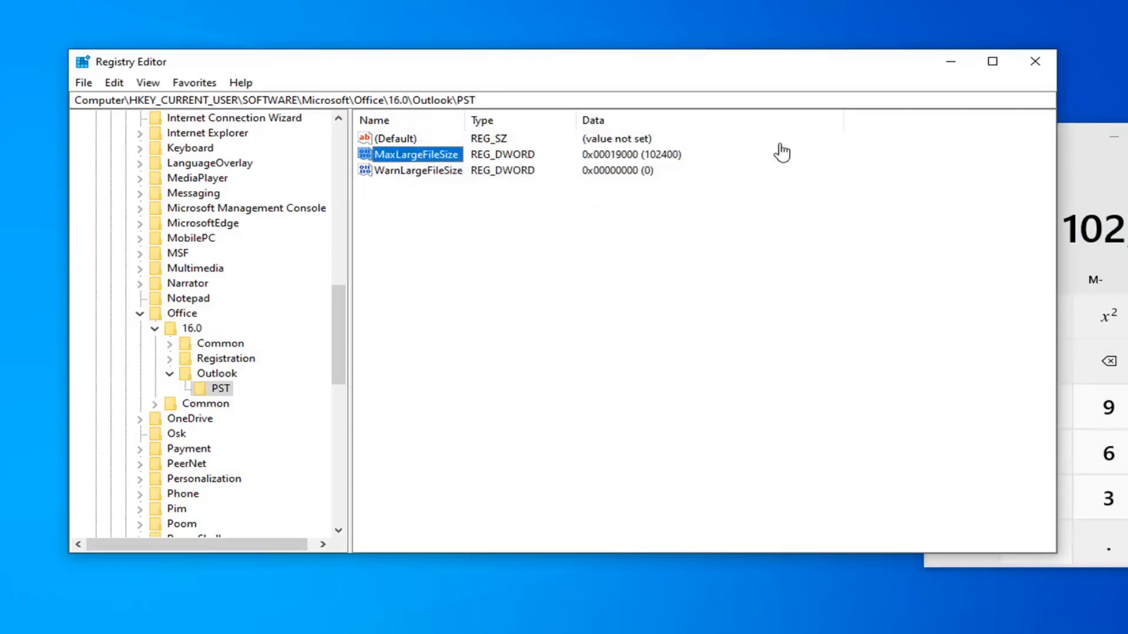
{"action": "left_click", "coordinate": [419, 170]}
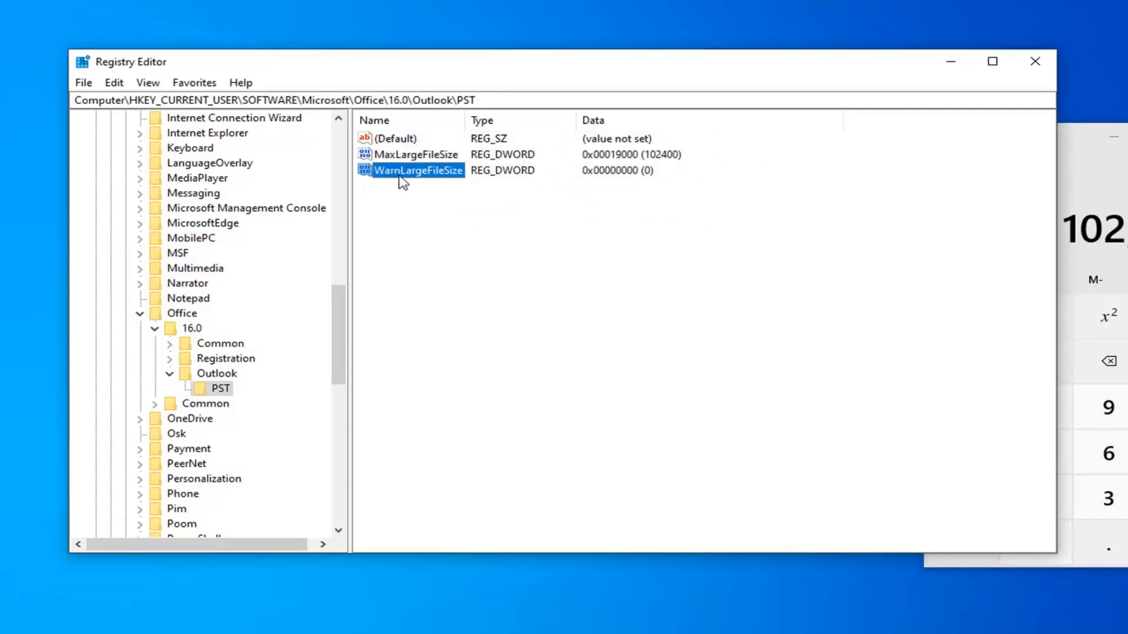
Begin editing the WarnLargeFileSize DWORD value.
{"action": "double_click", "coordinate": [418, 171]}
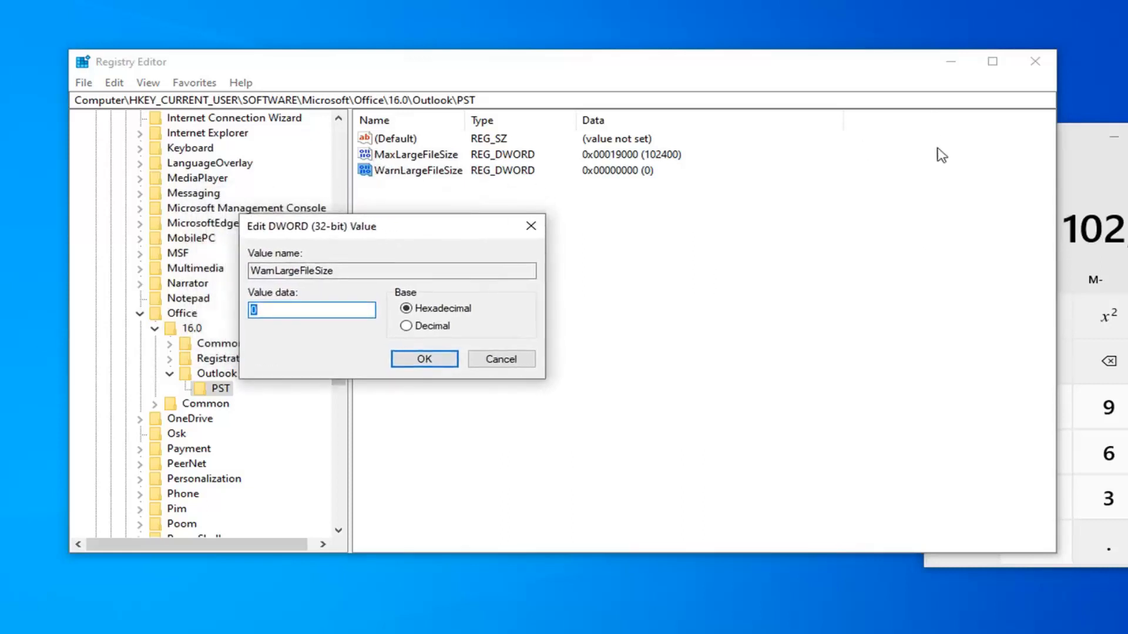
{"action": "mouse_move", "coordinate": [363, 194]}
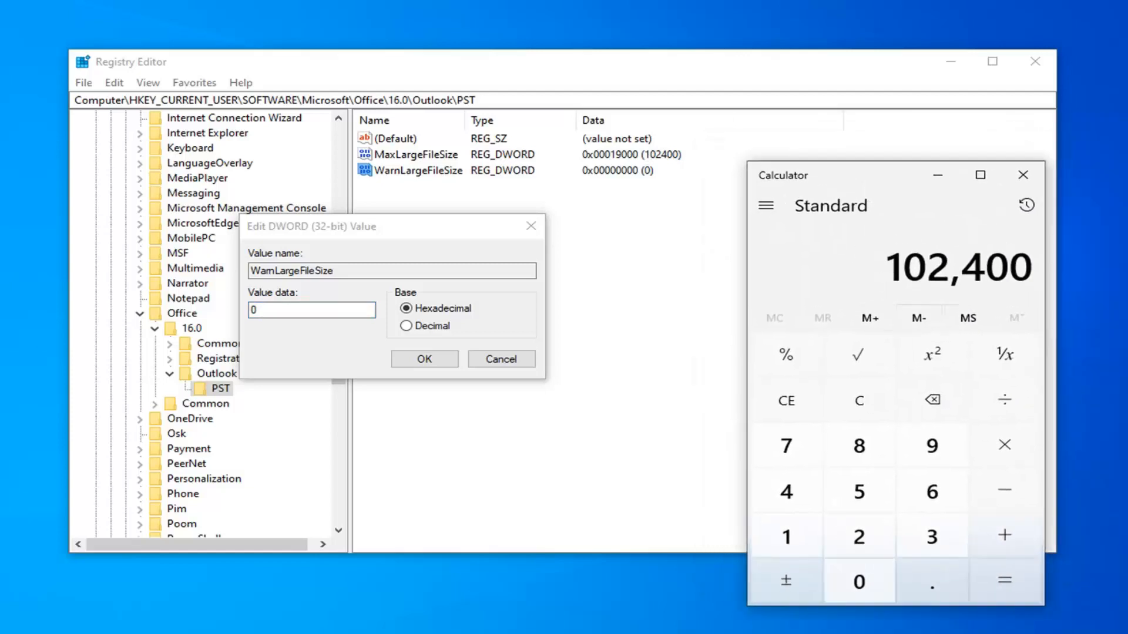
Bring Calculator into focus to work out the PST warning size in kilobytes.
{"action": "left_click", "coordinate": [1004, 444]}
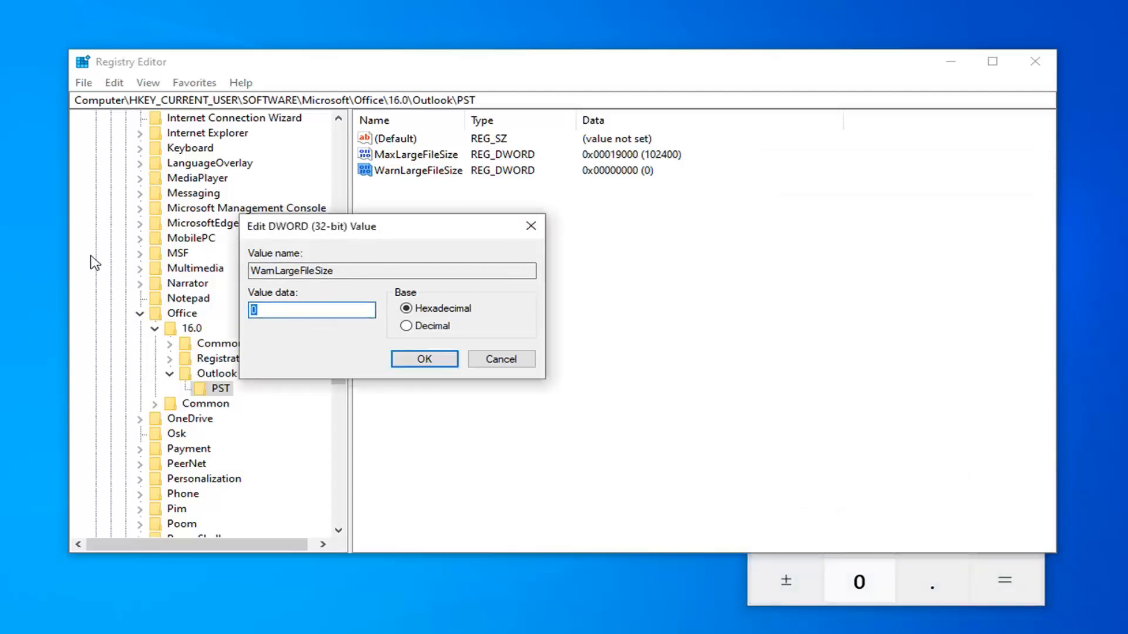
Set WarnLargeFileSize to 97280 decimal and confirm the DWORD edit.
{"action": "type", "text": "9"}
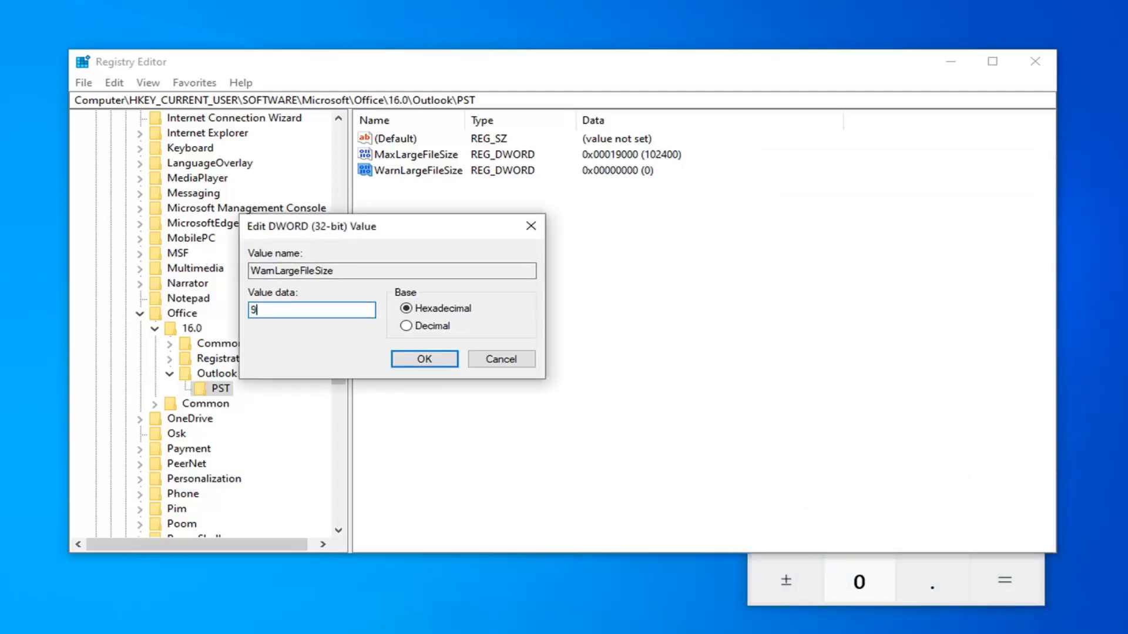
{"action": "left_click", "coordinate": [407, 325]}
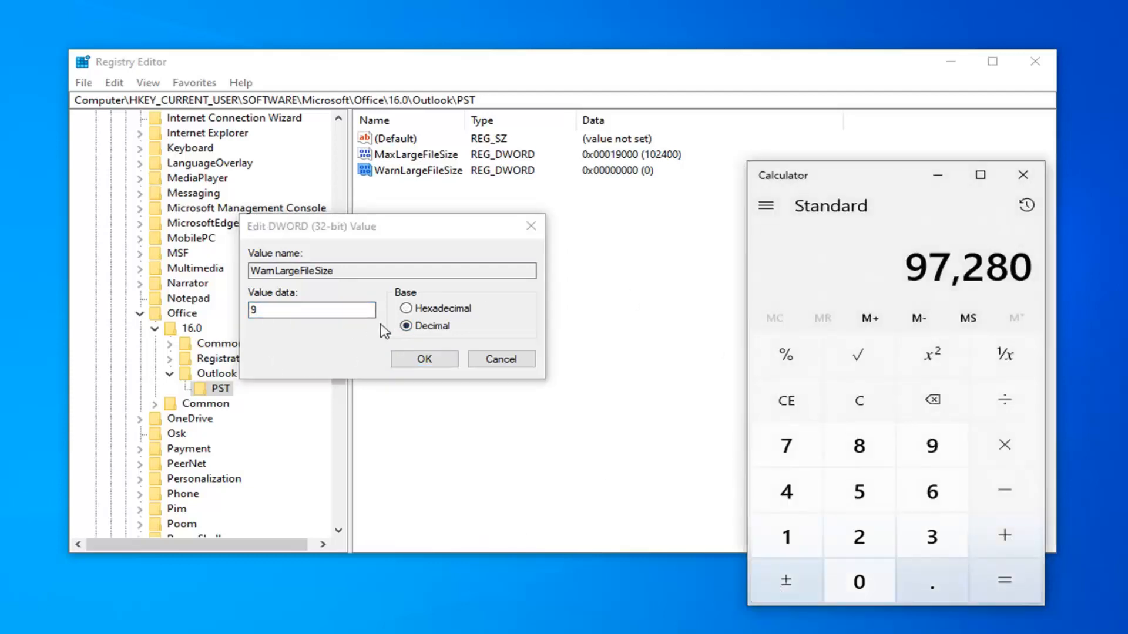
{"action": "type", "text": "97280"}
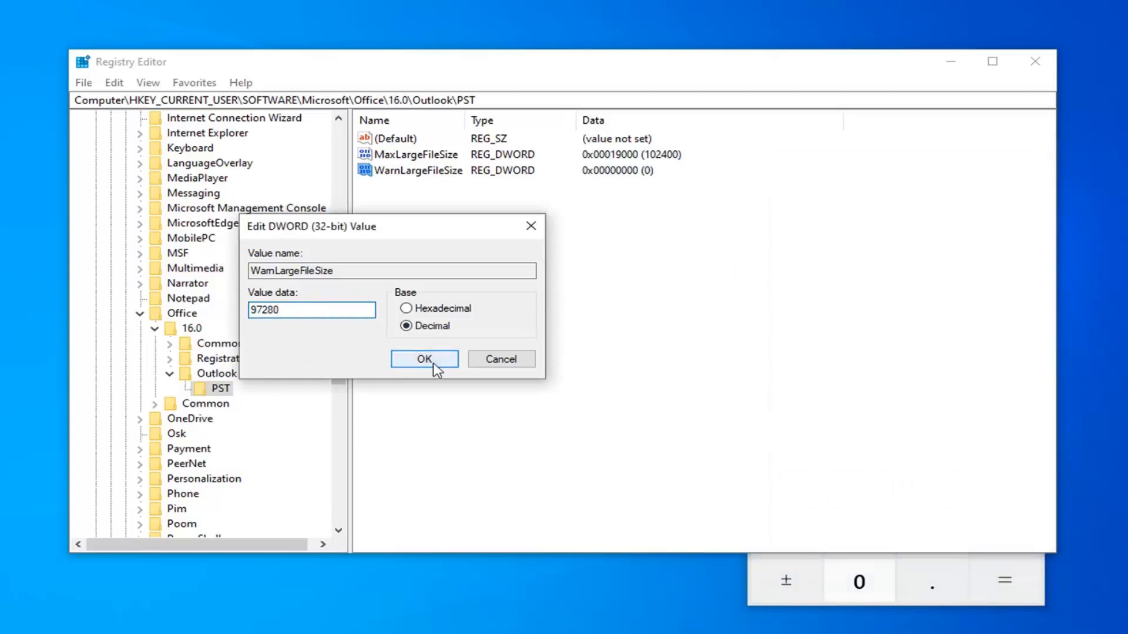
{"action": "left_click", "coordinate": [423, 359]}
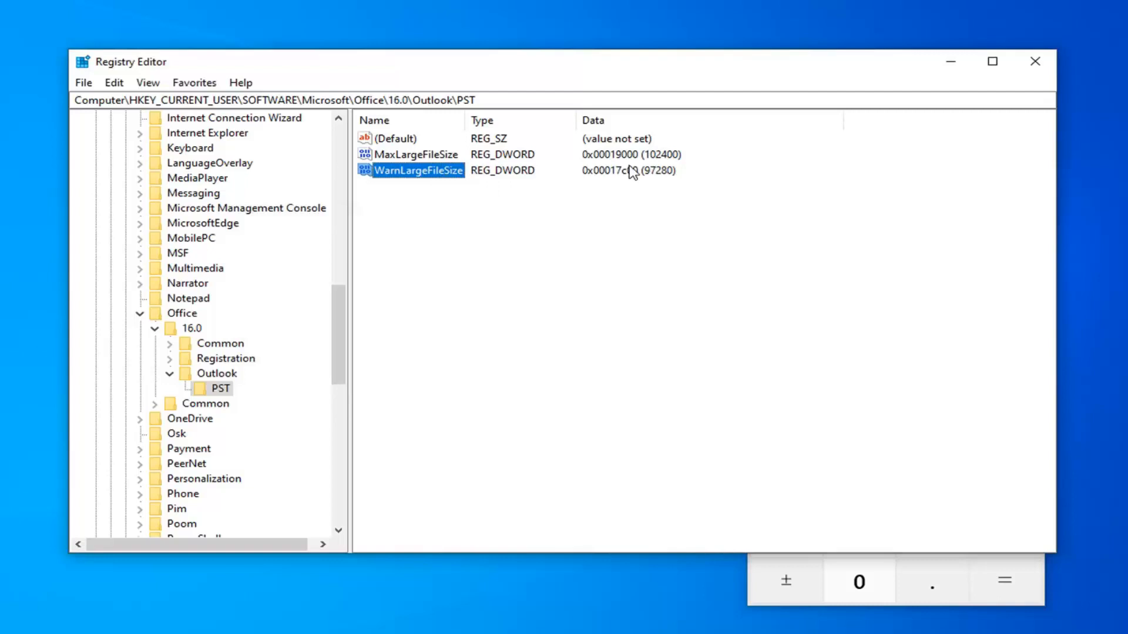
{"action": "mouse_move", "coordinate": [810, 572]}
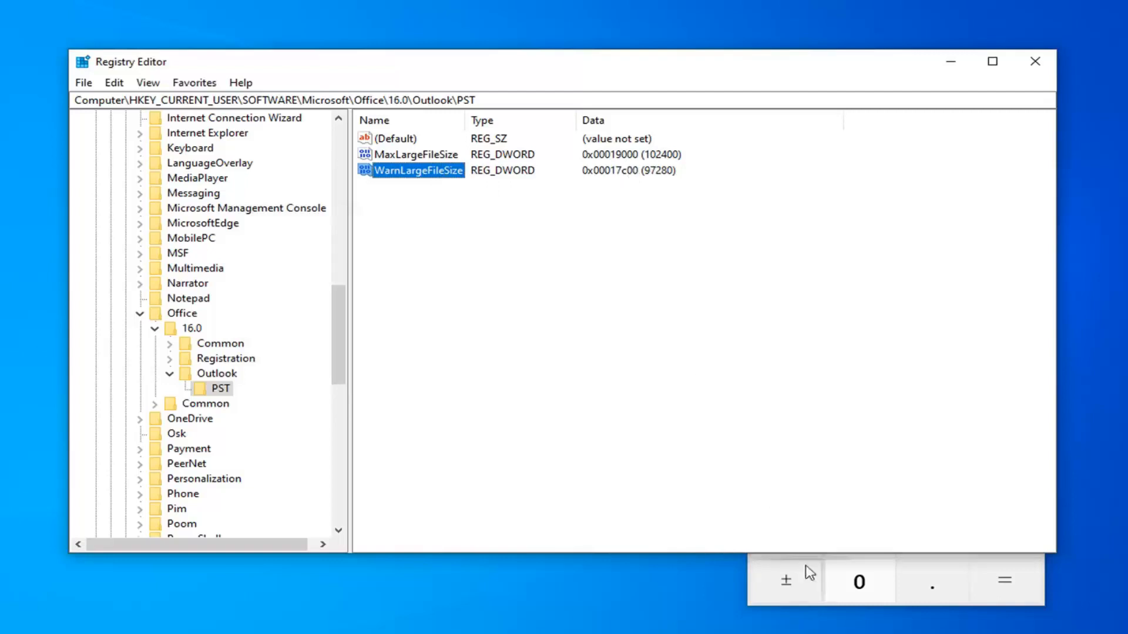
{"action": "mouse_move", "coordinate": [786, 580]}
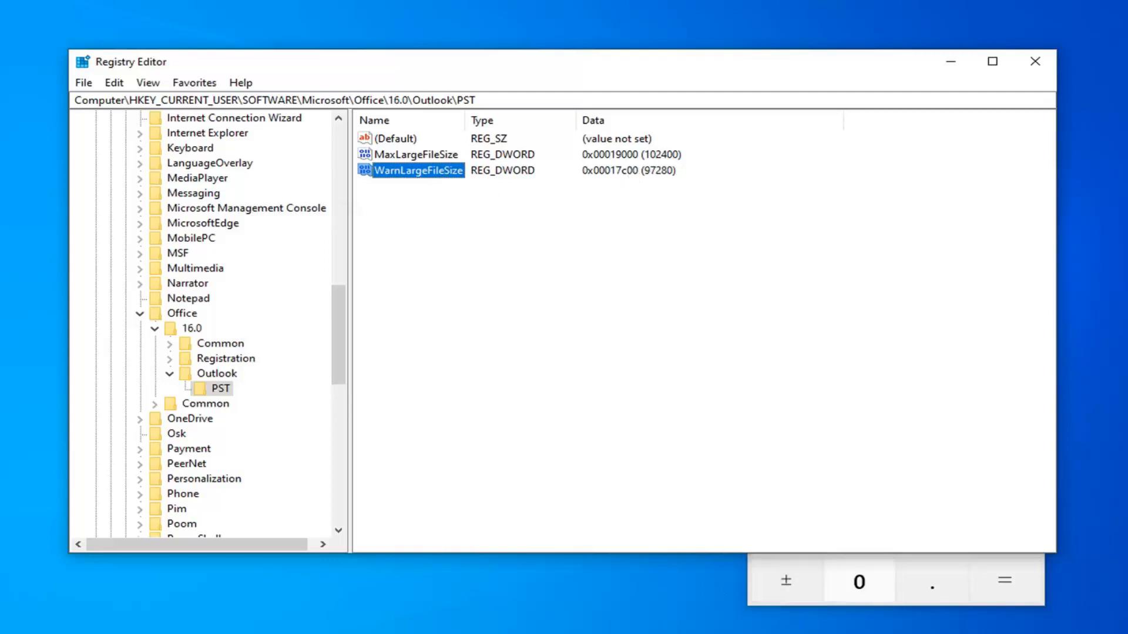
{"action": "mouse_move", "coordinate": [604, 398]}
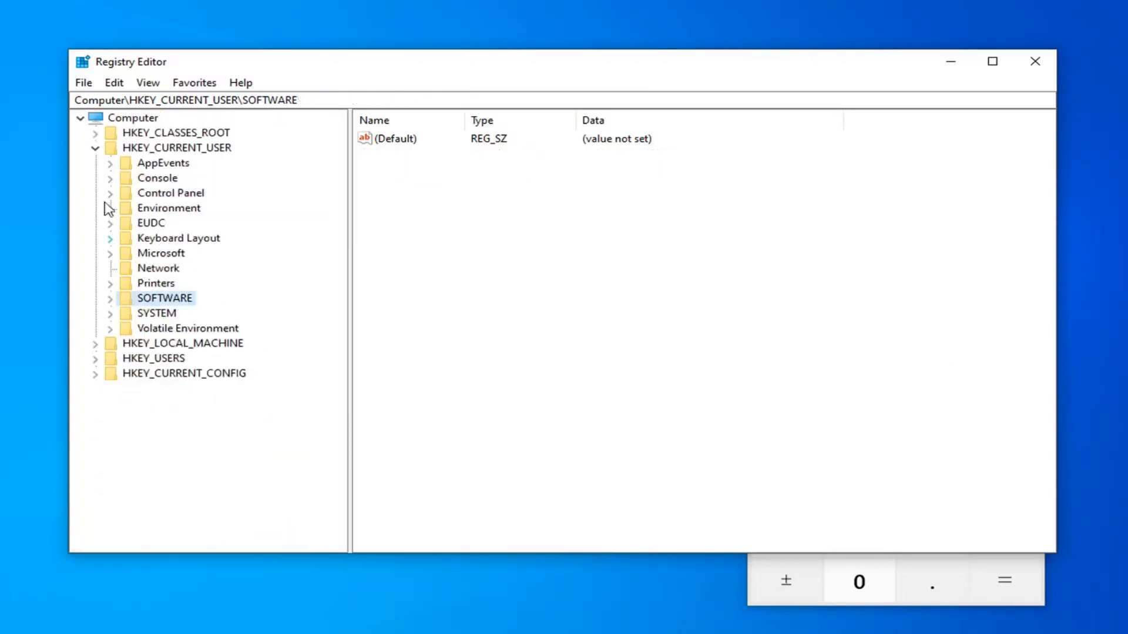
Collapse the HKEY_CURRENT_USER tree and close Registry Editor, leaving the desktop showing.
{"action": "left_click", "coordinate": [94, 148]}
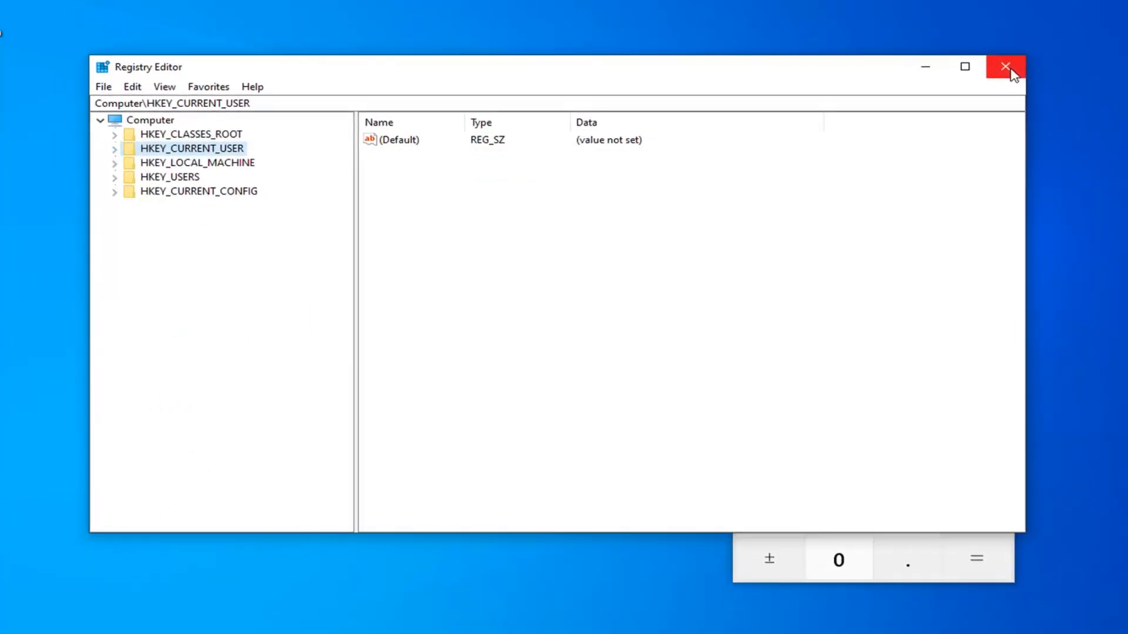
{"action": "left_click", "coordinate": [1006, 66]}
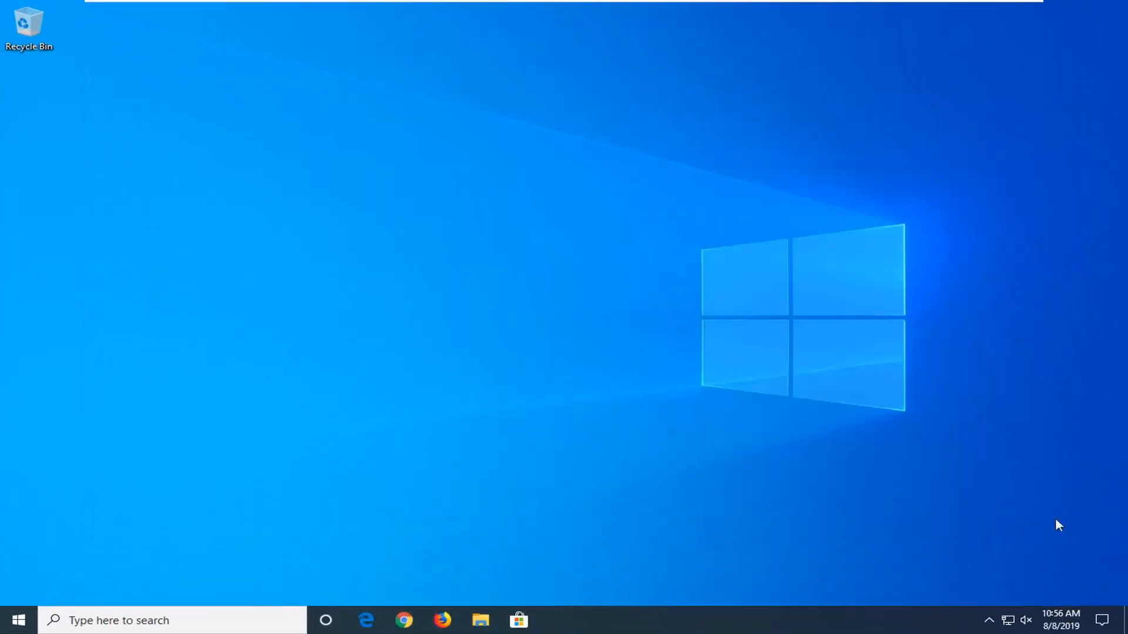